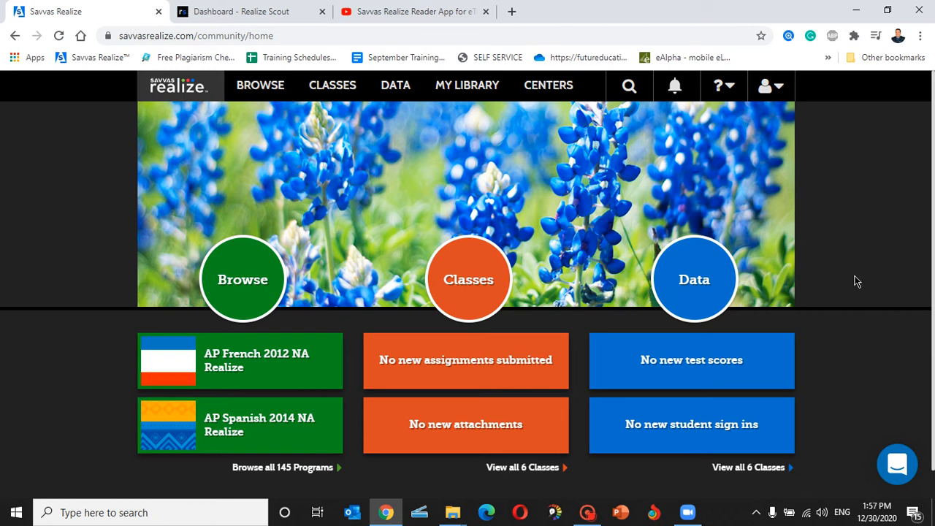
{"action": "mouse_move", "coordinate": [149, 265]}
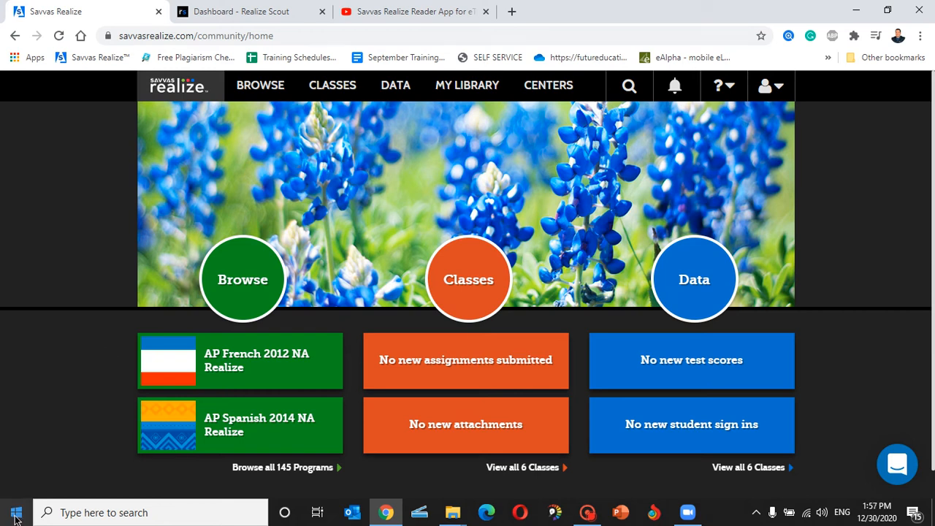
{"action": "mouse_move", "coordinate": [13, 511]}
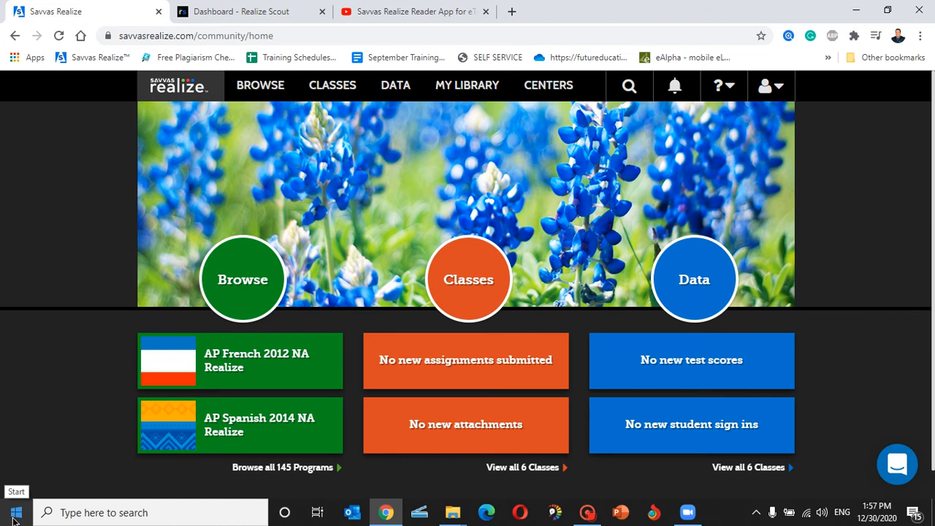
Step: Keep United States as the country on the Time & Language Region settings page
{"action": "left_click", "coordinate": [14, 512]}
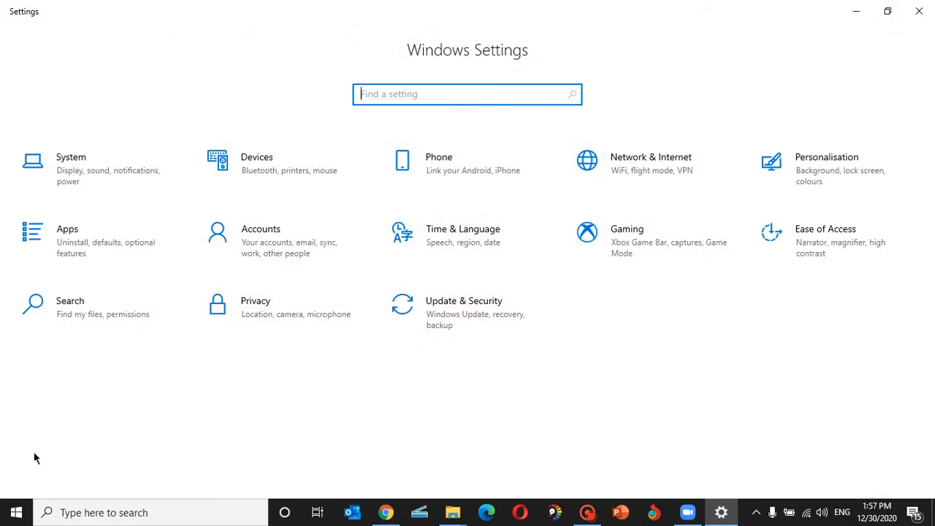
{"action": "mouse_move", "coordinate": [408, 245]}
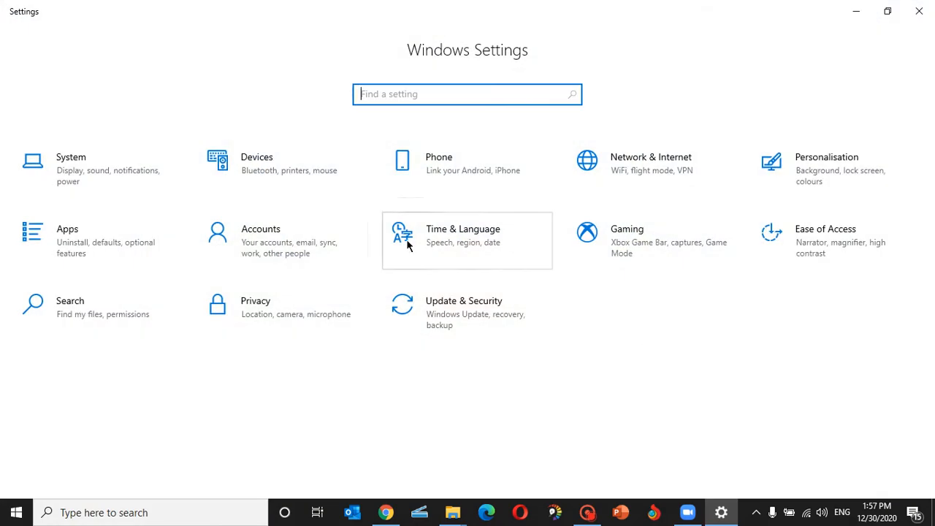
{"action": "left_click", "coordinate": [462, 229]}
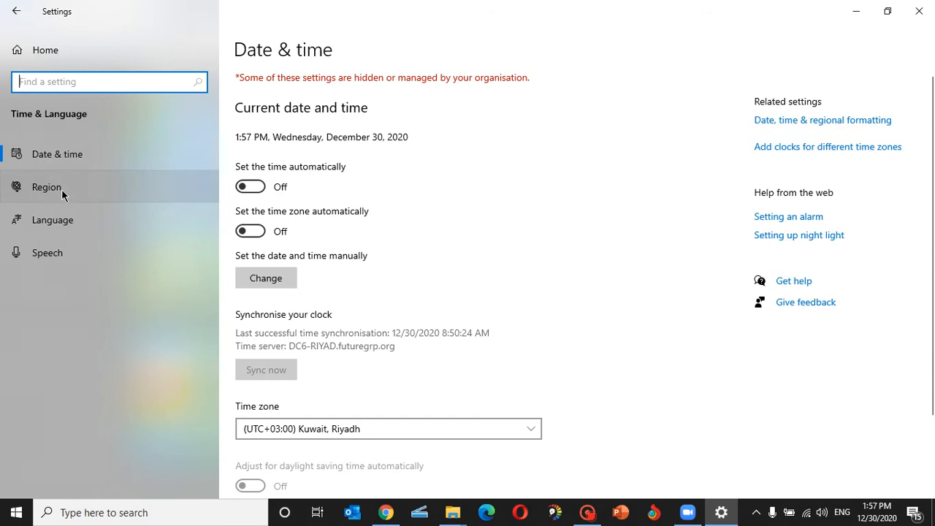
{"action": "left_click", "coordinate": [47, 187]}
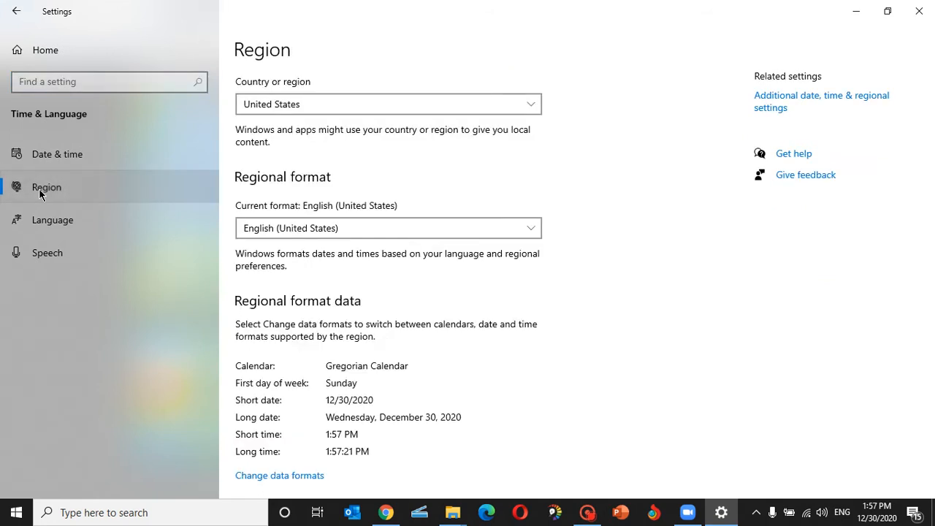
{"action": "mouse_move", "coordinate": [330, 104]}
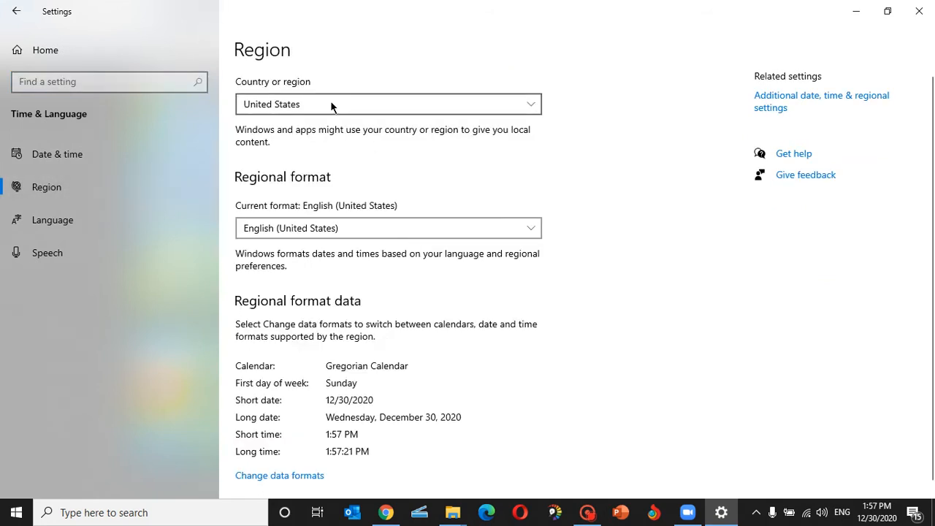
{"action": "left_click", "coordinate": [388, 104]}
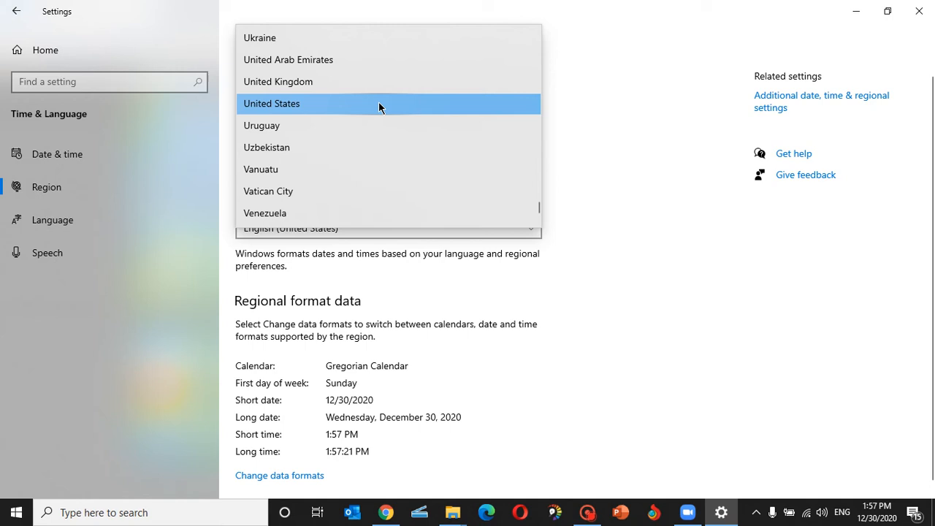
{"action": "left_click", "coordinate": [272, 103]}
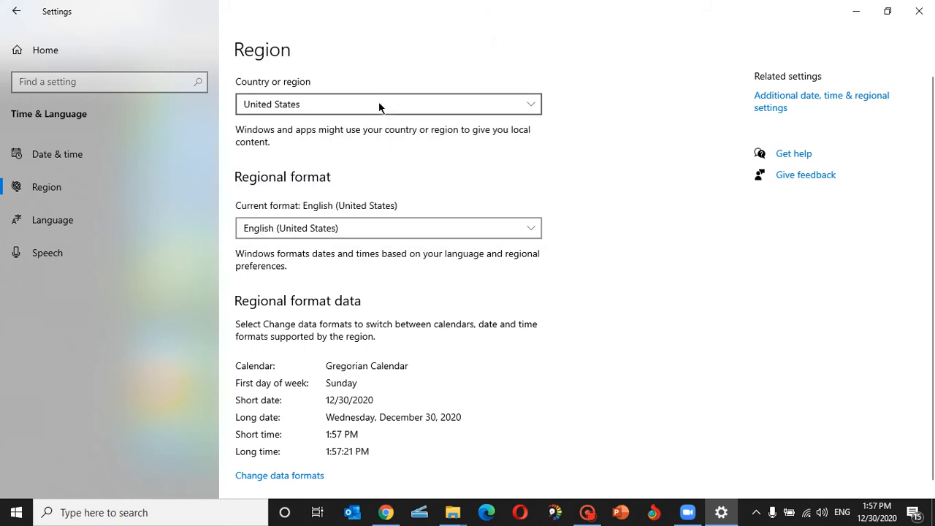
{"action": "mouse_move", "coordinate": [593, 184]}
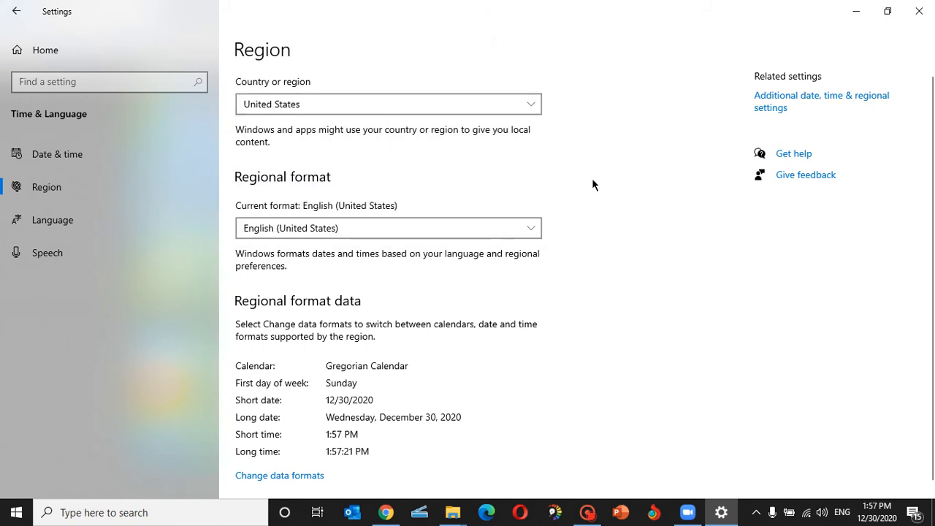
{"action": "mouse_move", "coordinate": [632, 206]}
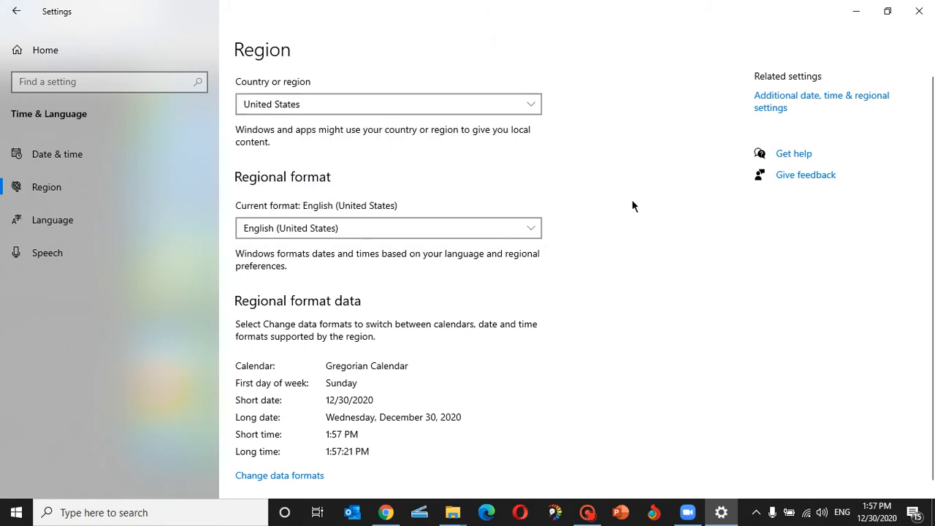
{"action": "mouse_move", "coordinate": [630, 235]}
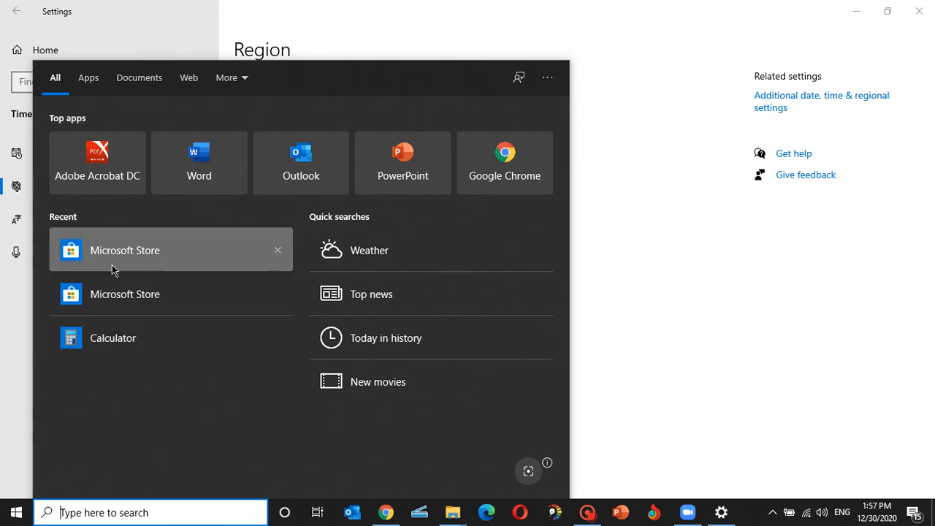
{"action": "mouse_move", "coordinate": [95, 255]}
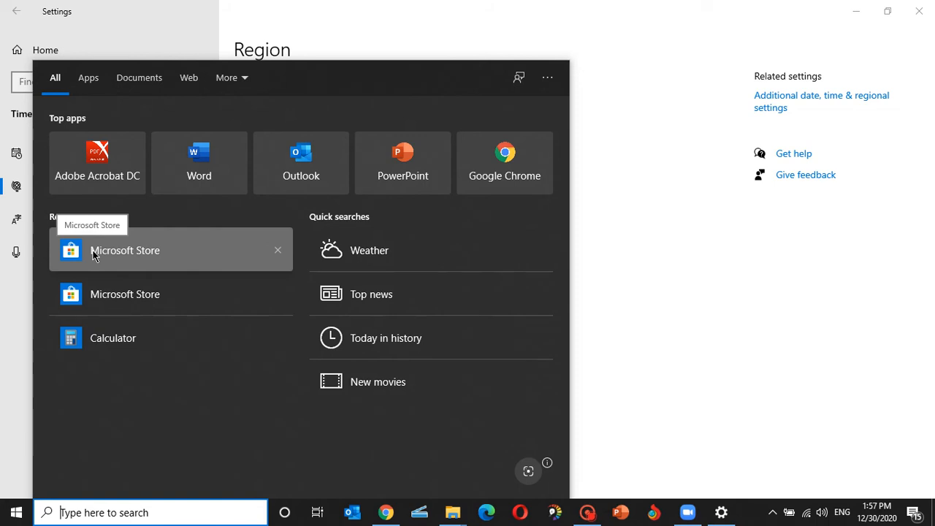
Step: Search Microsoft Store for 'savvas' and open the Savvas RealizeReader product page
{"action": "left_click", "coordinate": [124, 249]}
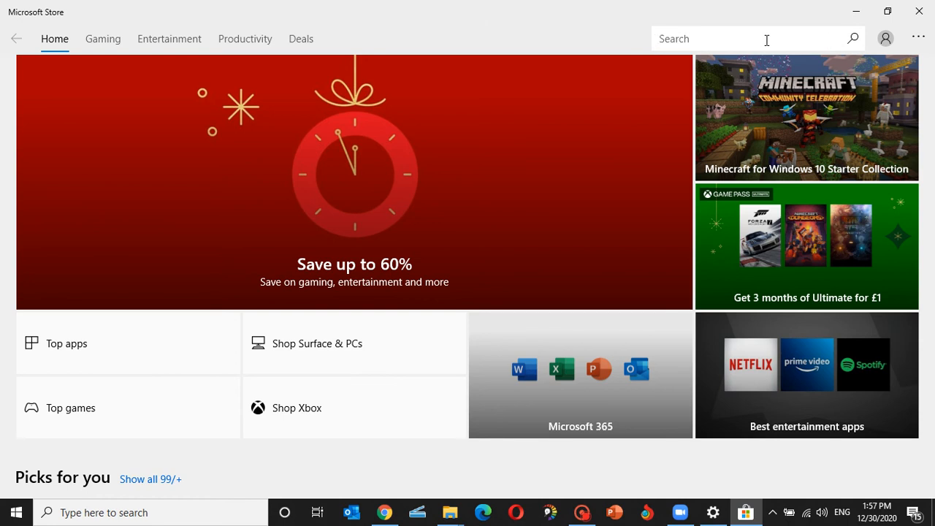
{"action": "type", "text": "savvas"}
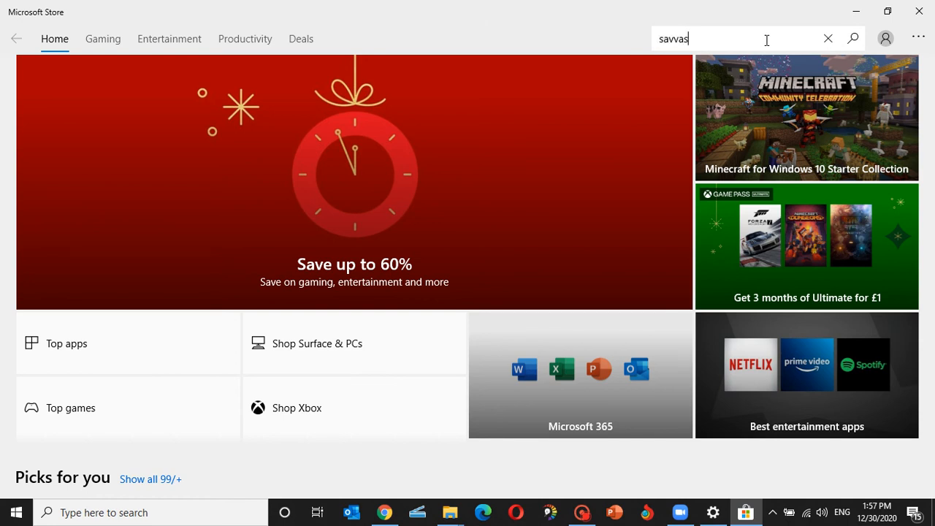
{"action": "left_click", "coordinate": [852, 38]}
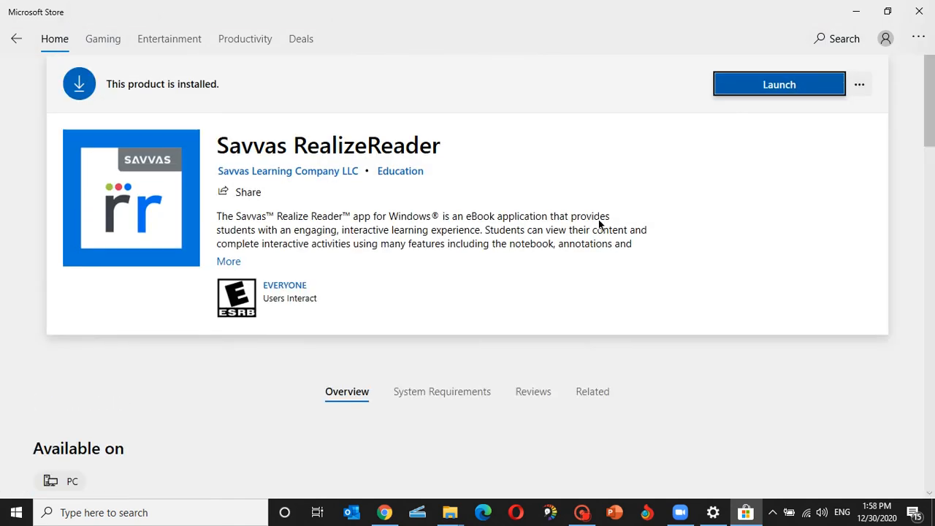
{"action": "mouse_move", "coordinate": [752, 97]}
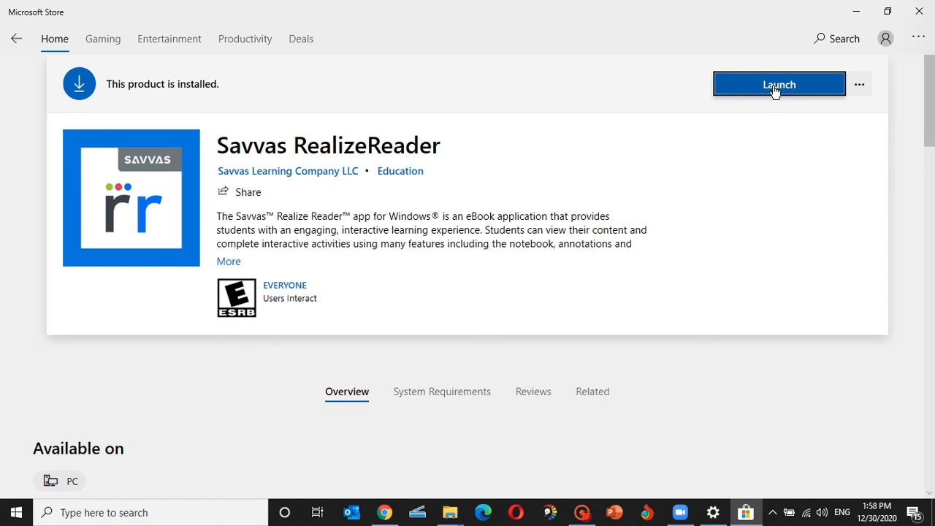
{"action": "mouse_move", "coordinate": [561, 154]}
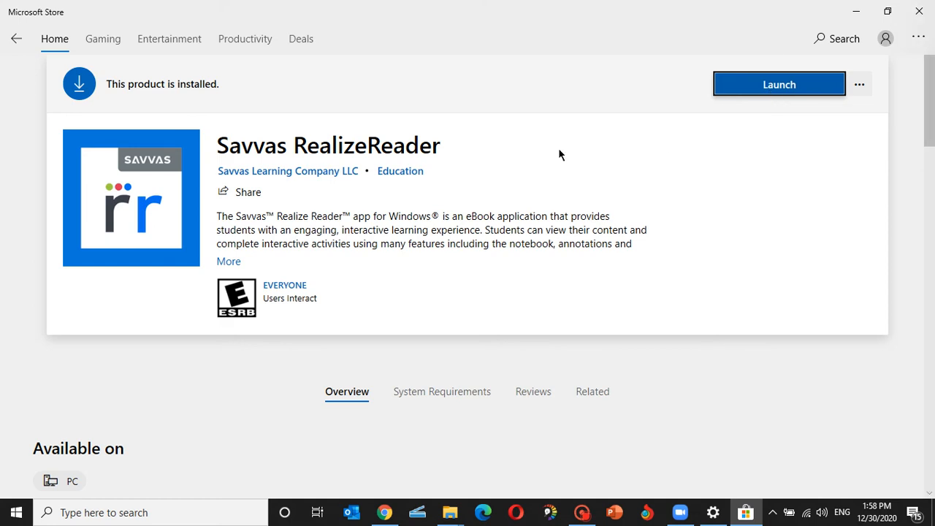
Step: Launch Savvas RealizeReader from the Store and open its account menu
{"action": "left_click", "coordinate": [779, 84]}
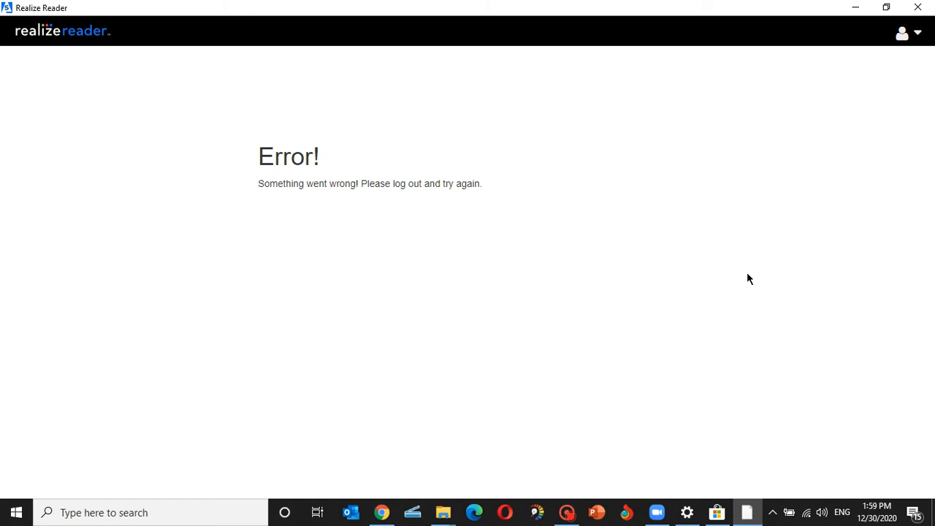
{"action": "mouse_move", "coordinate": [269, 136]}
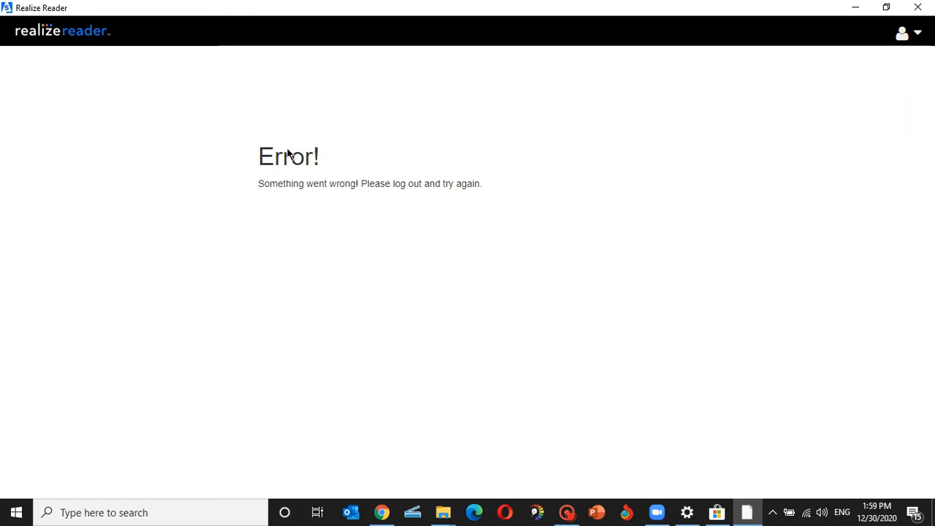
{"action": "left_click", "coordinate": [908, 33]}
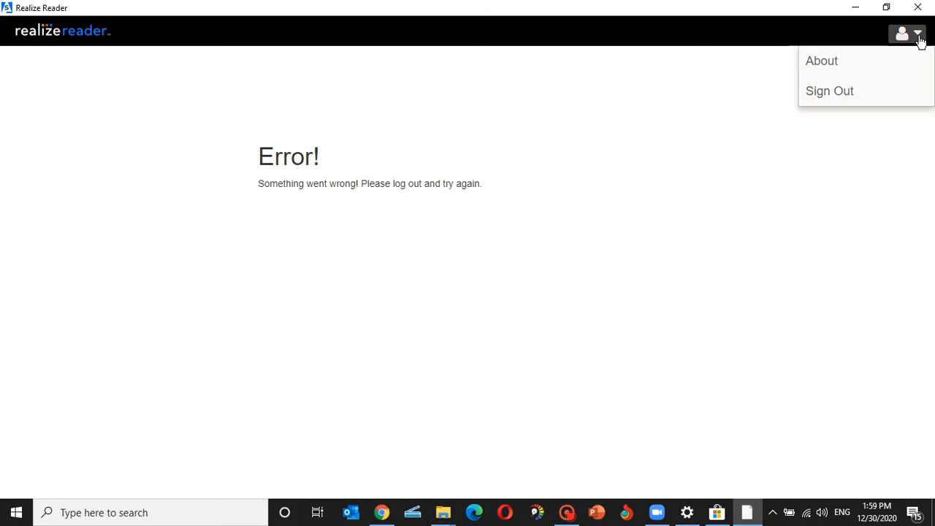
{"action": "mouse_move", "coordinate": [829, 90]}
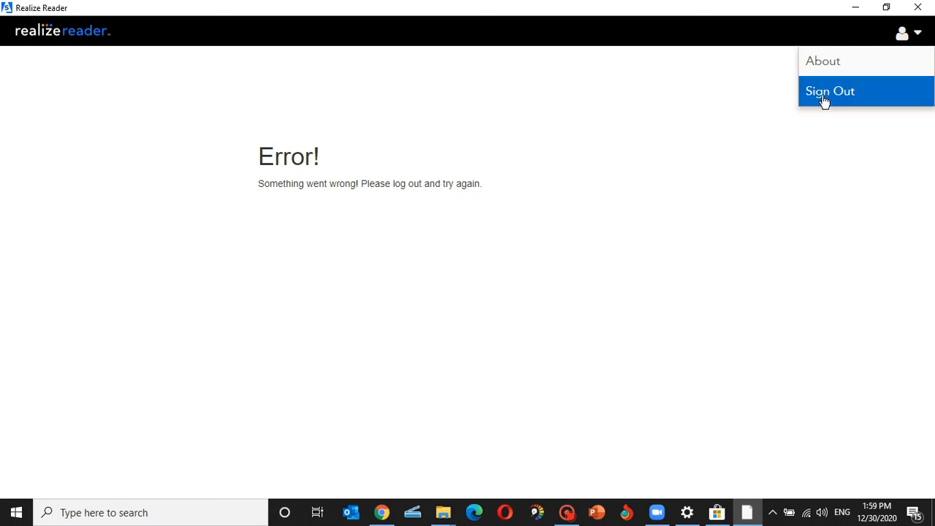
Step: Sign out of Realize Reader and sign back in as mustafa_demo
{"action": "left_click", "coordinate": [829, 90]}
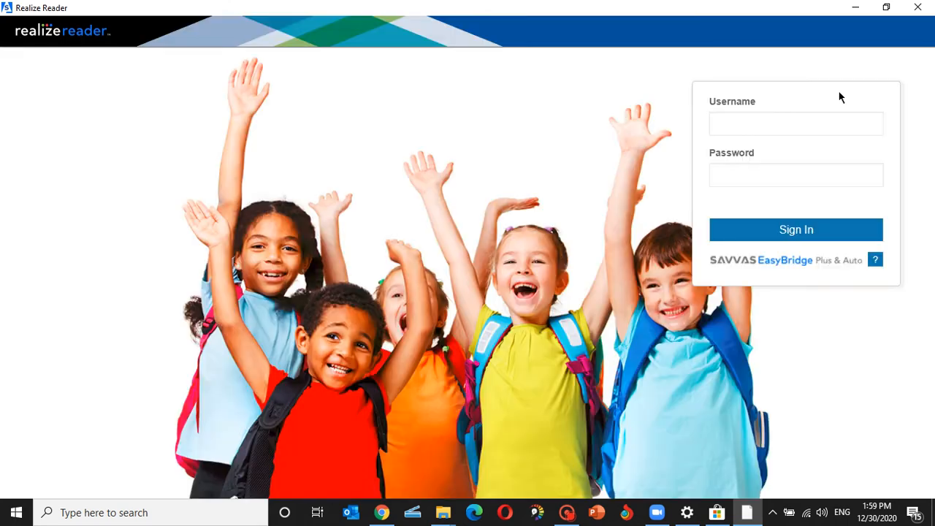
{"action": "left_click", "coordinate": [795, 123]}
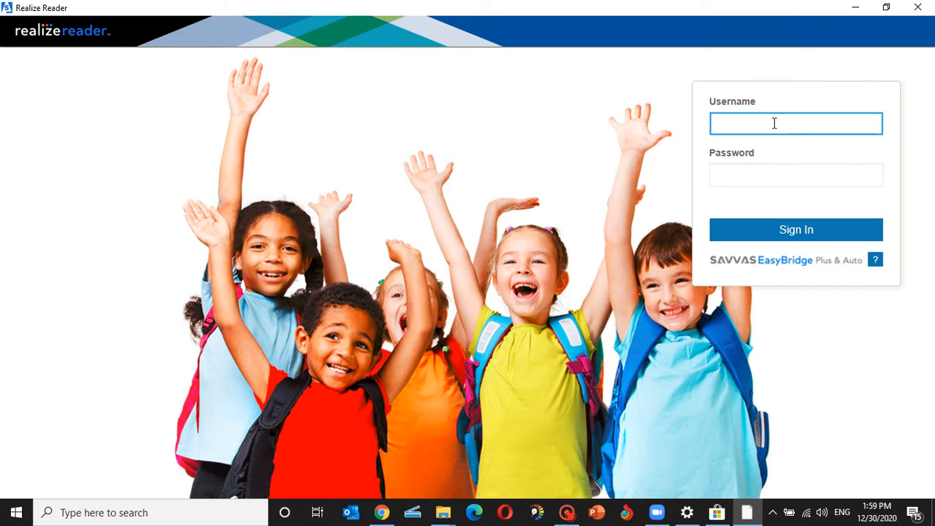
{"action": "type", "text": "mustafa_demo"}
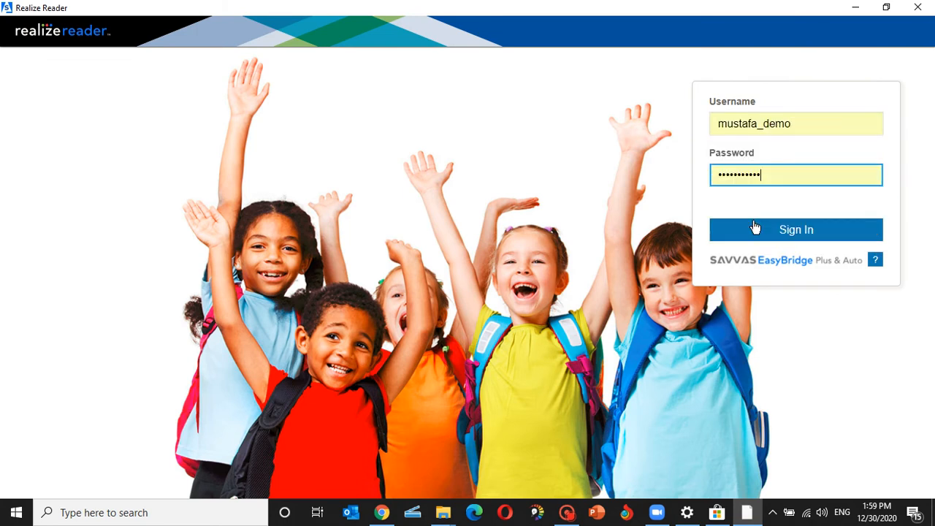
{"action": "left_click", "coordinate": [795, 229]}
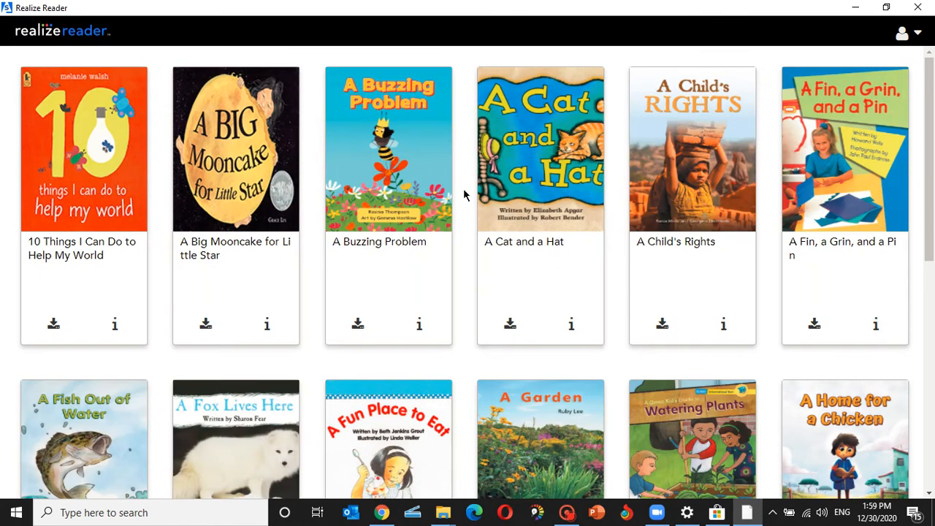
Step: Scroll the bookshelf down to the enVision 2018 Algebra 2 Student Edition card
{"action": "scroll", "scroll_direction": "down", "scroll_amount": 3}
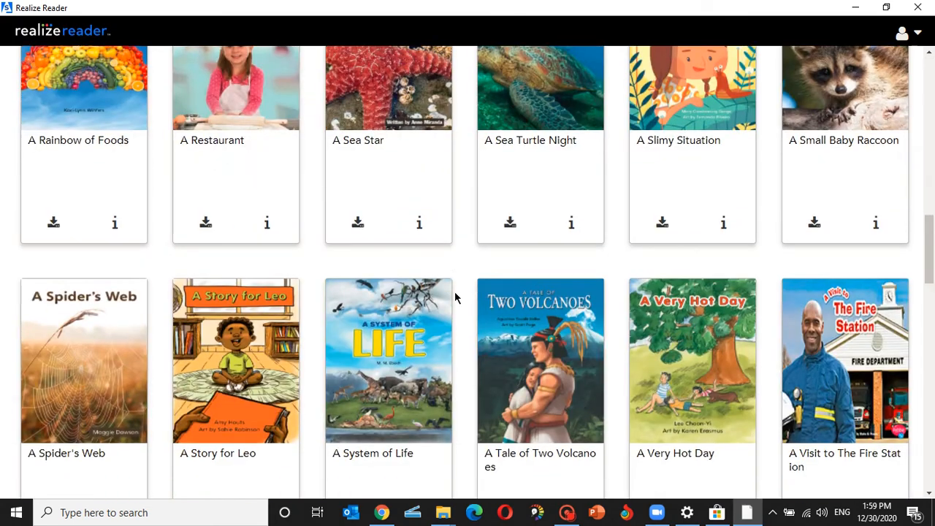
{"action": "scroll", "scroll_direction": "down", "scroll_amount": 3}
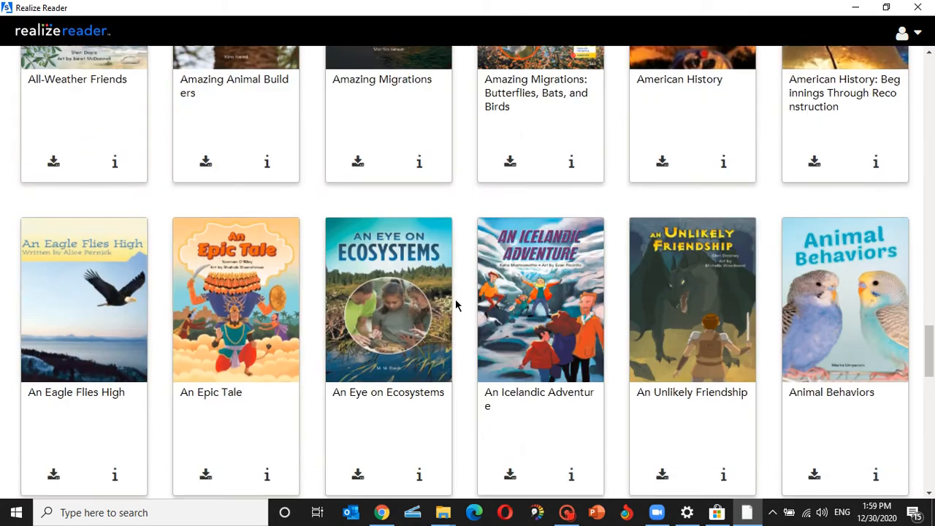
{"action": "scroll", "scroll_direction": "down", "scroll_amount": 3}
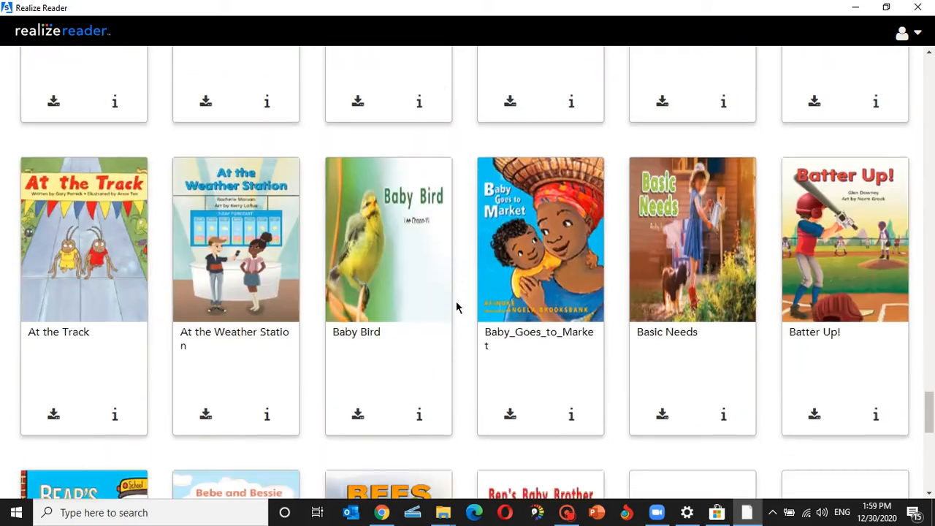
{"action": "scroll", "scroll_direction": "down", "scroll_amount": 3}
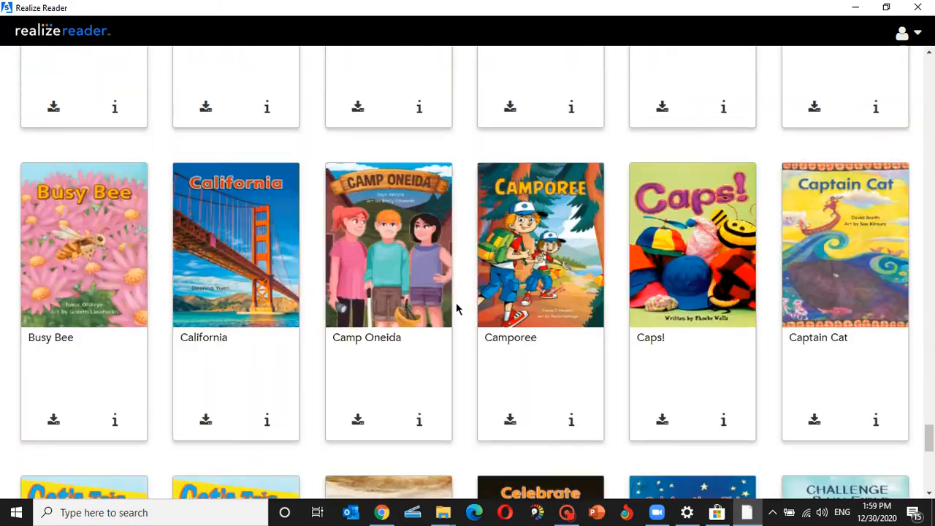
{"action": "scroll", "scroll_direction": "down", "scroll_amount": 3}
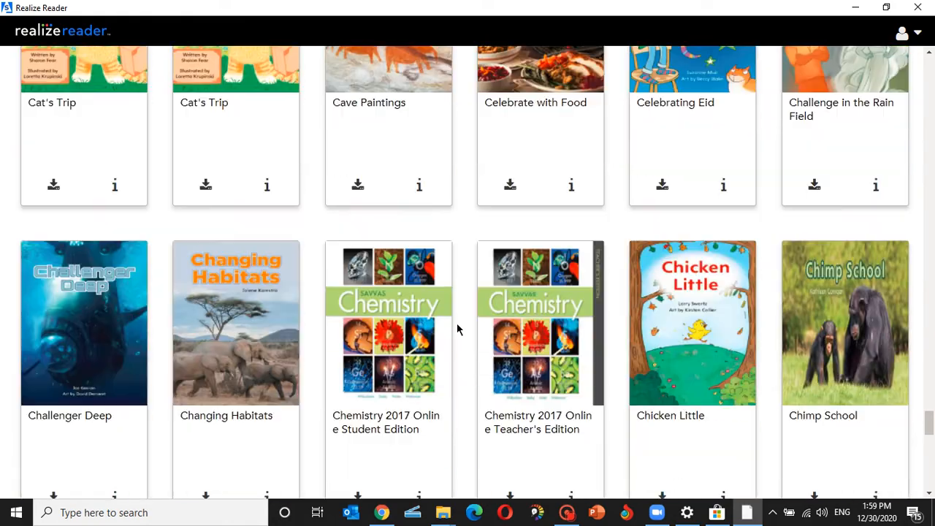
{"action": "scroll", "scroll_direction": "down", "scroll_amount": 3}
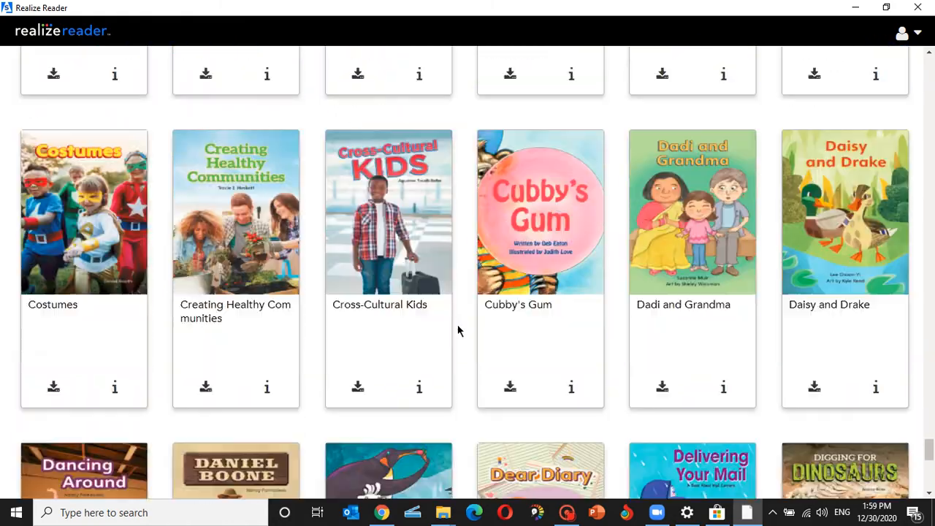
{"action": "scroll", "scroll_direction": "down", "scroll_amount": 3}
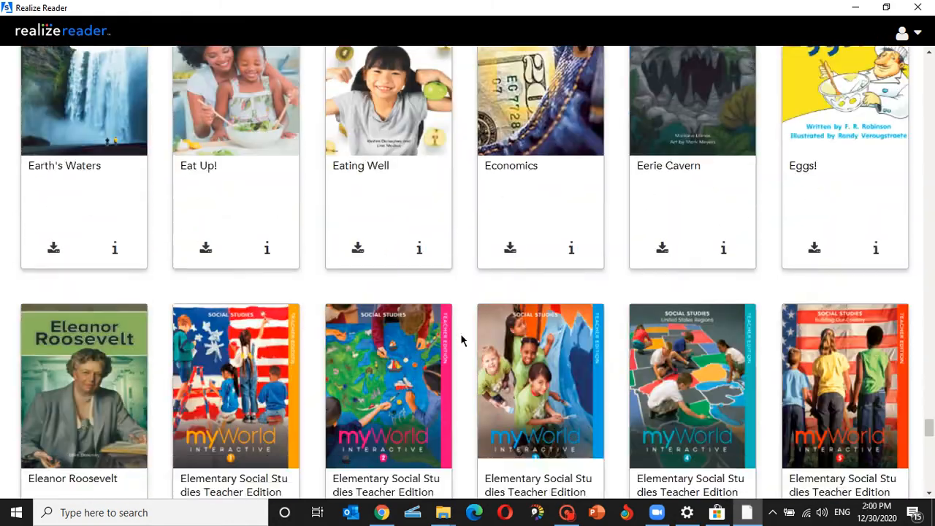
{"action": "scroll", "scroll_direction": "down", "scroll_amount": 3}
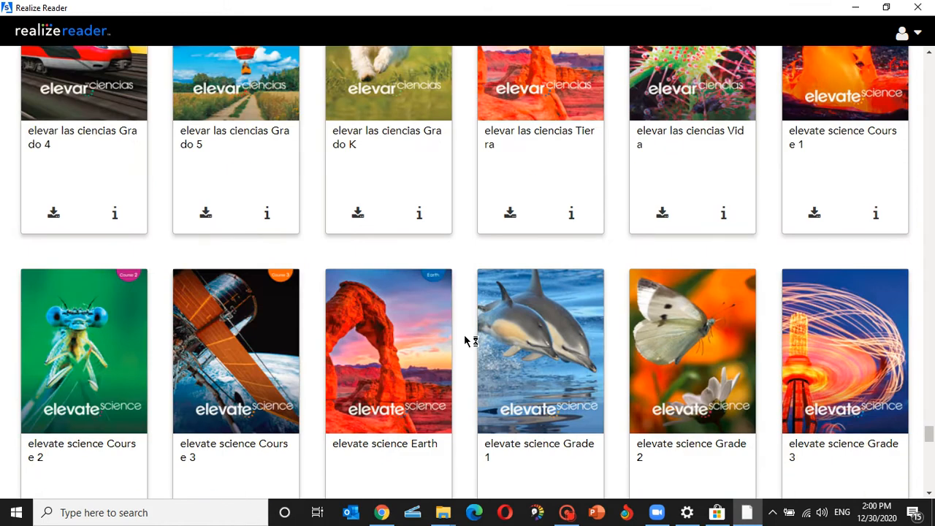
{"action": "scroll", "scroll_direction": "down", "scroll_amount": 3}
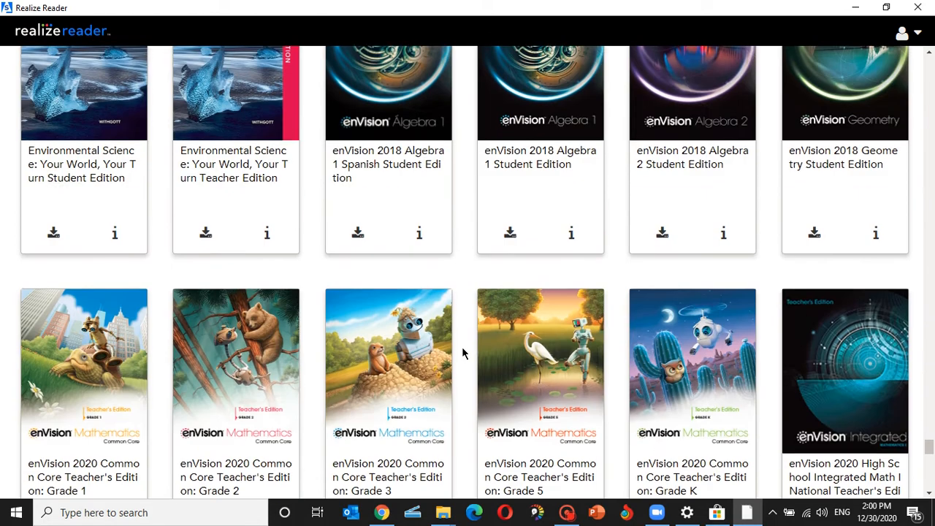
{"action": "scroll", "scroll_direction": "down", "scroll_amount": 3}
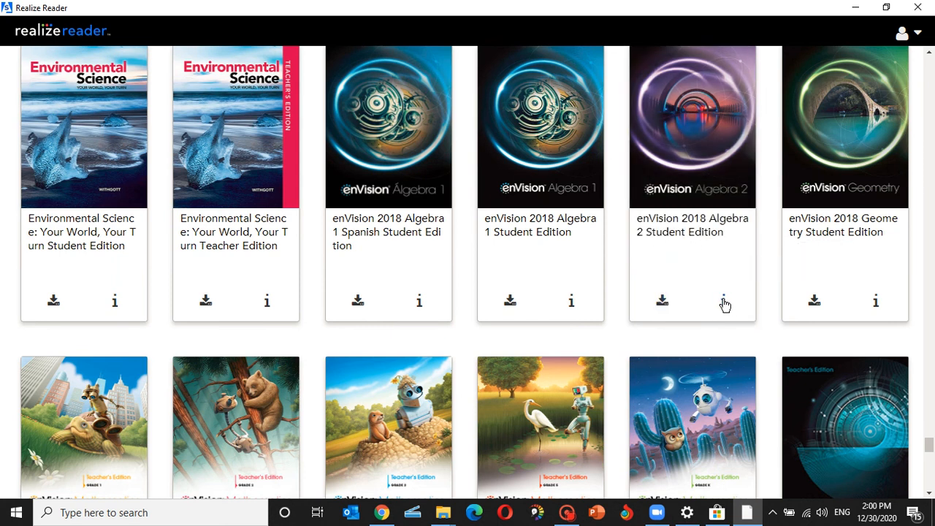
{"action": "mouse_move", "coordinate": [723, 301]}
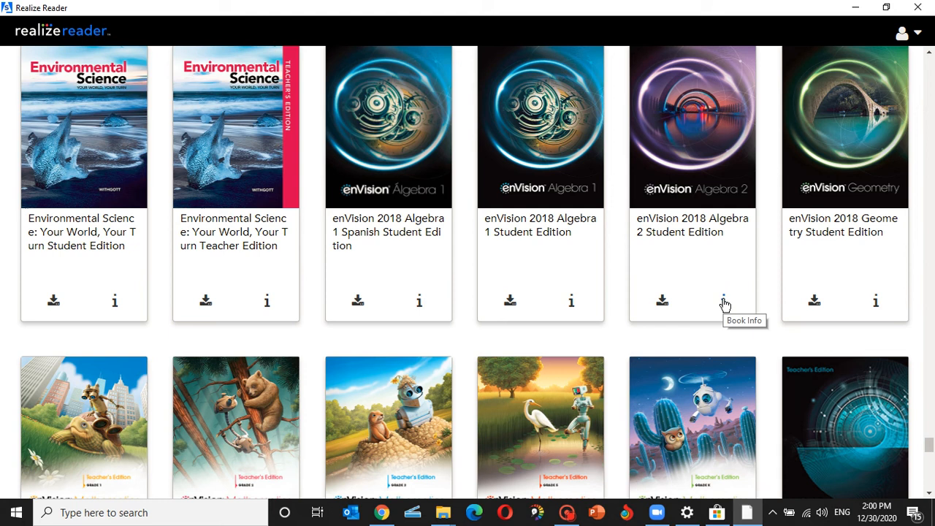
{"action": "scroll", "scroll_direction": "down", "scroll_amount": 3}
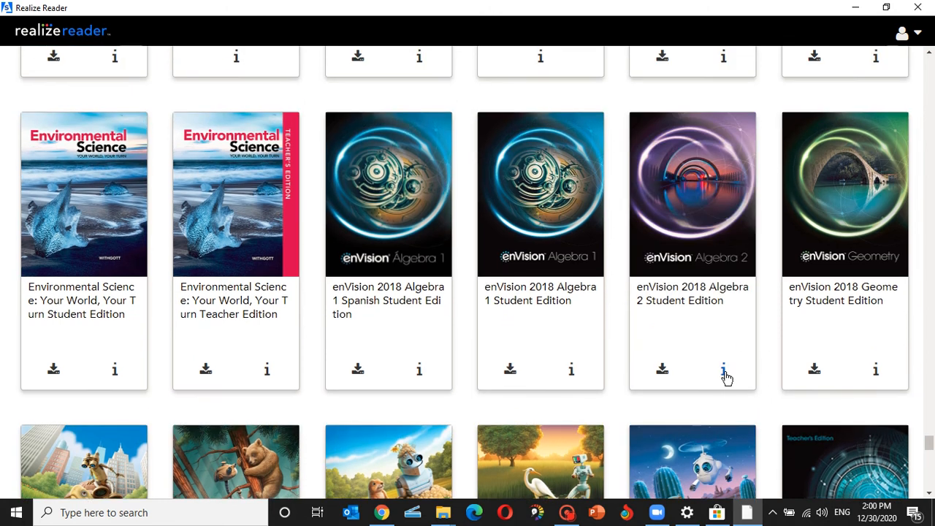
{"action": "mouse_move", "coordinate": [723, 369]}
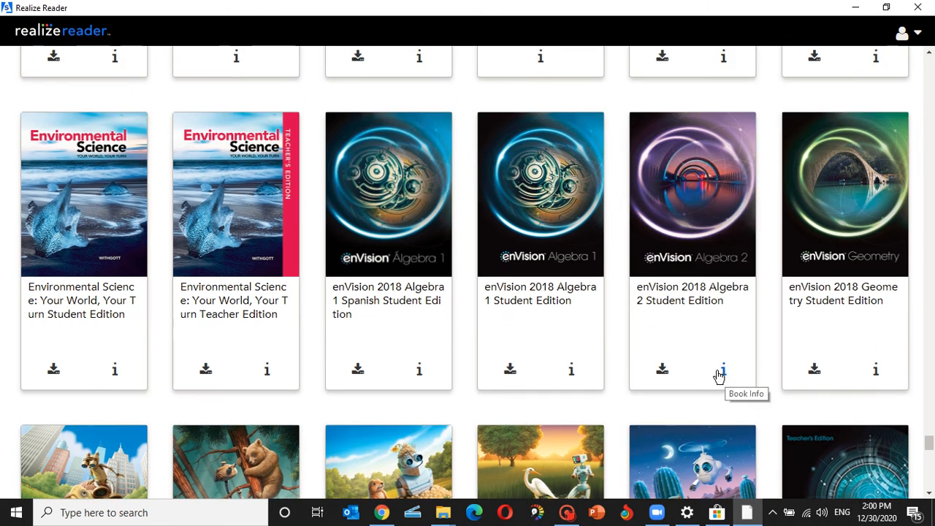
{"action": "mouse_move", "coordinate": [662, 368]}
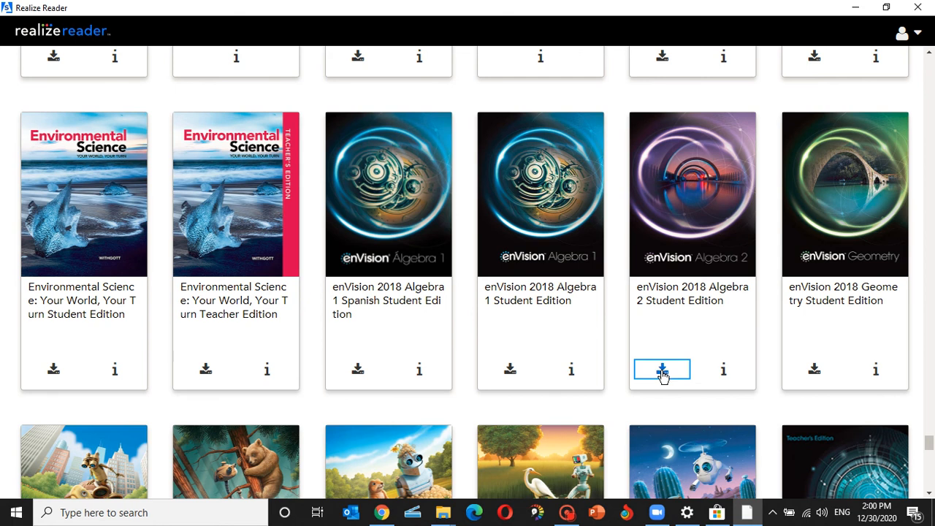
Step: Enable offline access for Topic 1 of the Algebra 2 book and close Manage Offline Access
{"action": "left_click", "coordinate": [661, 368]}
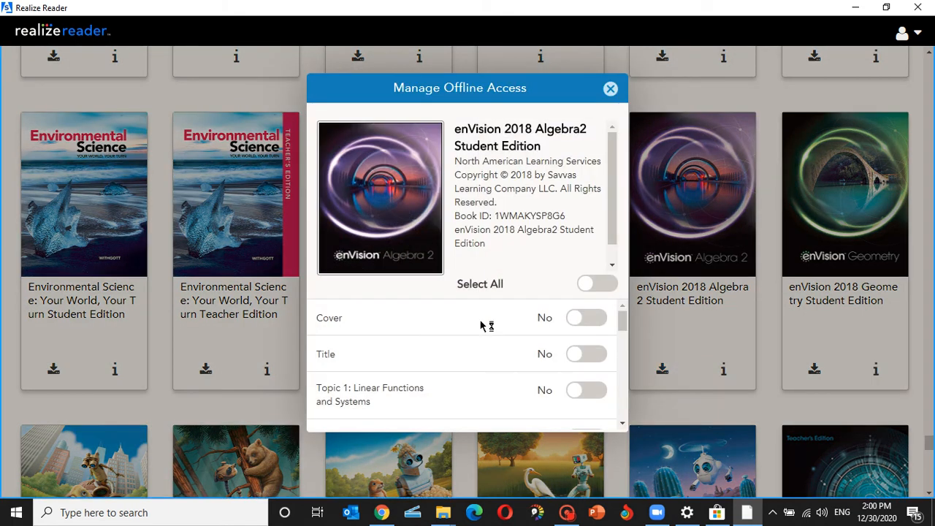
{"action": "mouse_move", "coordinate": [598, 285]}
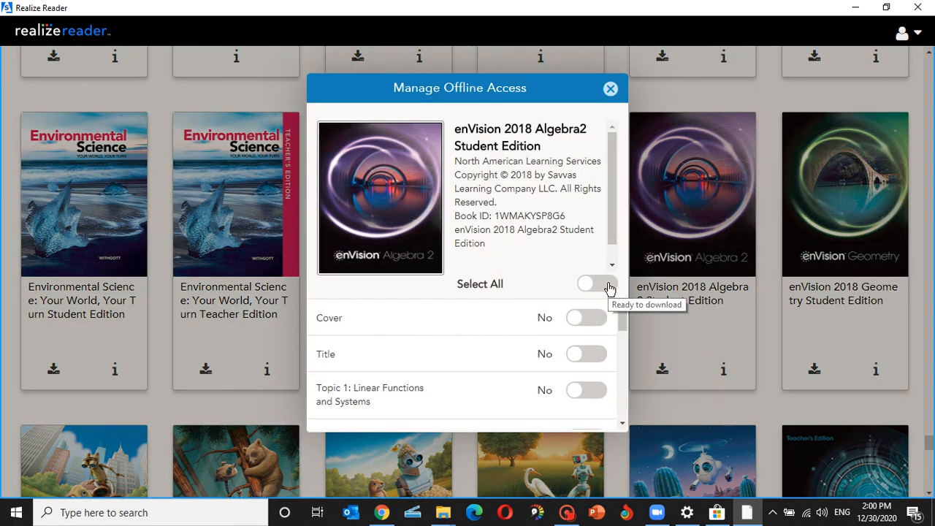
{"action": "mouse_move", "coordinate": [501, 315]}
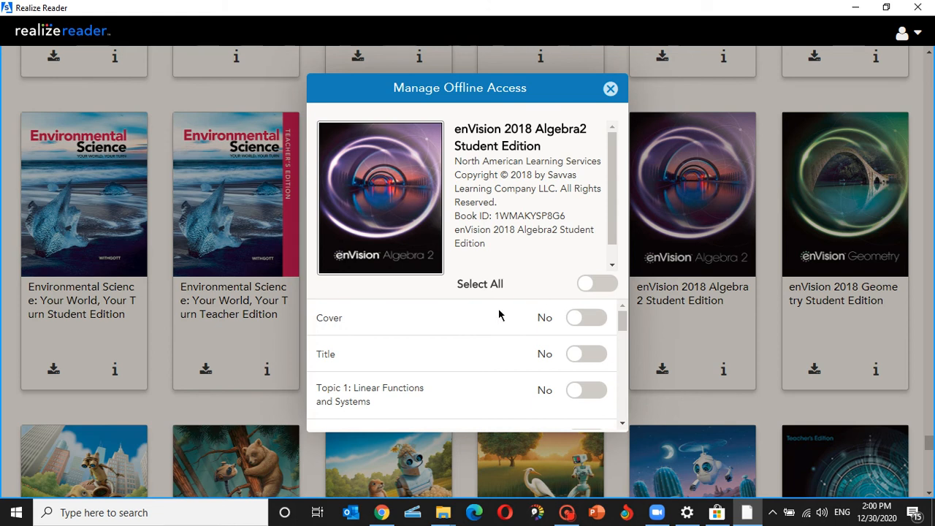
{"action": "scroll", "scroll_direction": "down", "scroll_amount": 3}
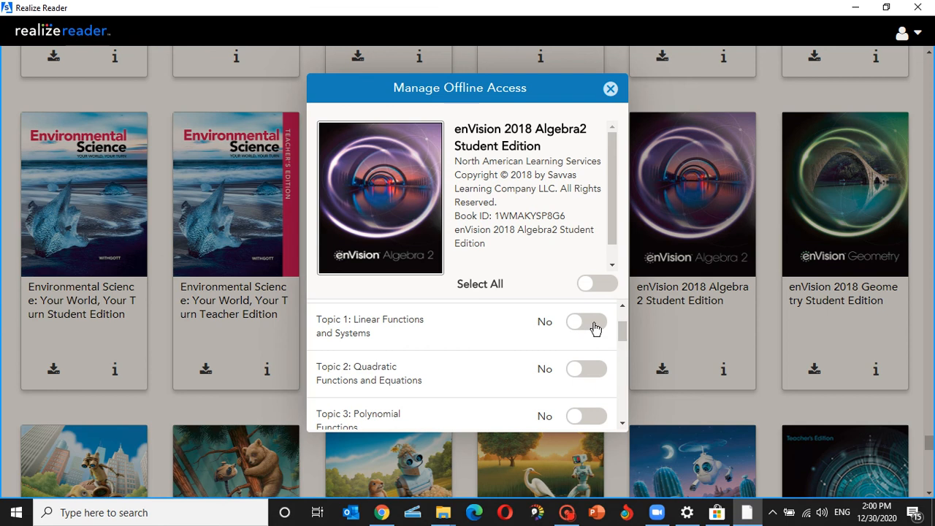
{"action": "left_click", "coordinate": [586, 322]}
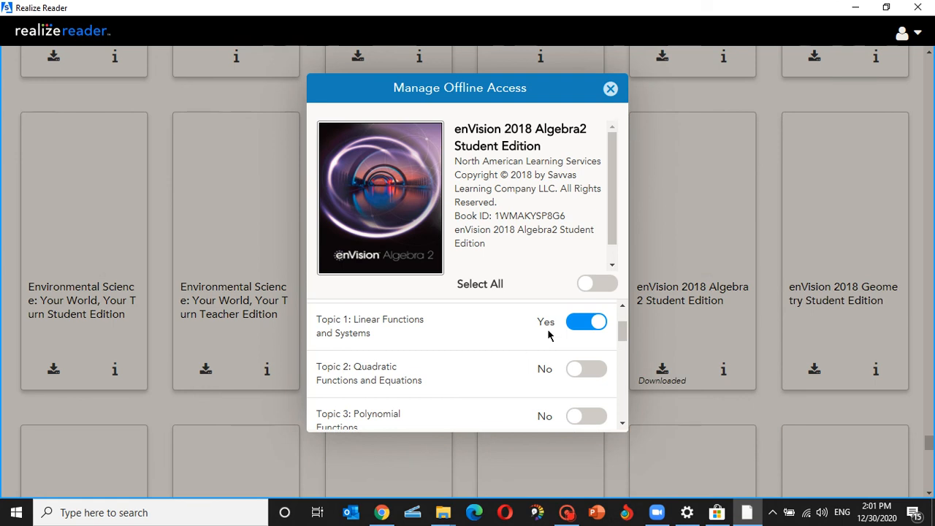
{"action": "left_click", "coordinate": [610, 89]}
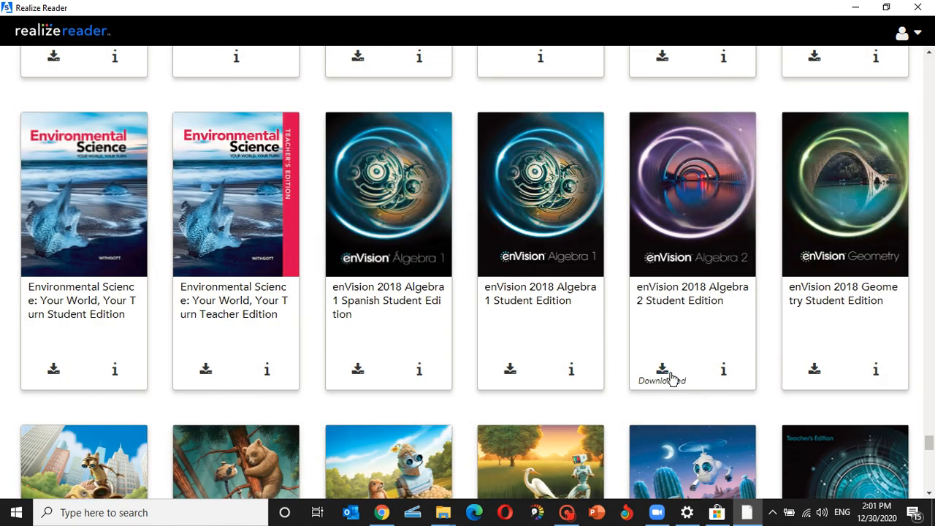
Step: Open the downloaded enVision 2018 Algebra 2 Student Edition on its cover page
{"action": "left_click", "coordinate": [662, 368]}
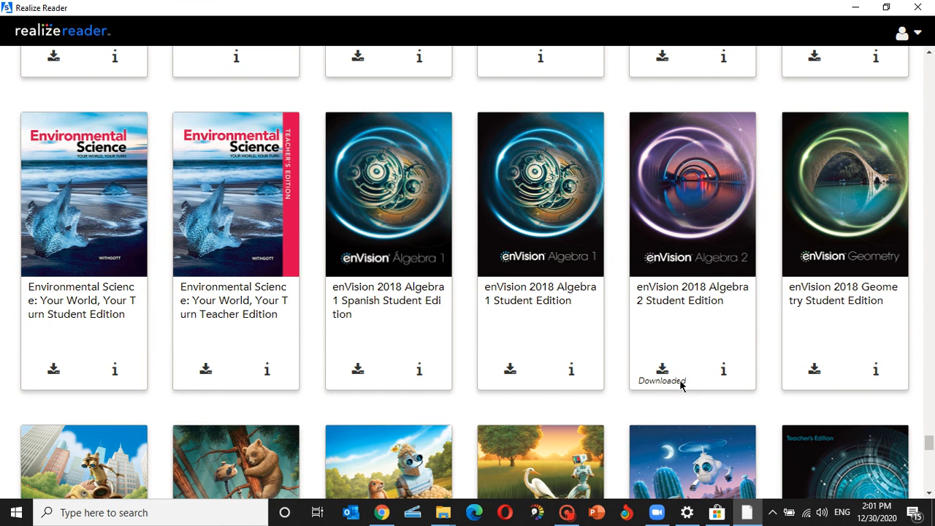
{"action": "mouse_move", "coordinate": [683, 324]}
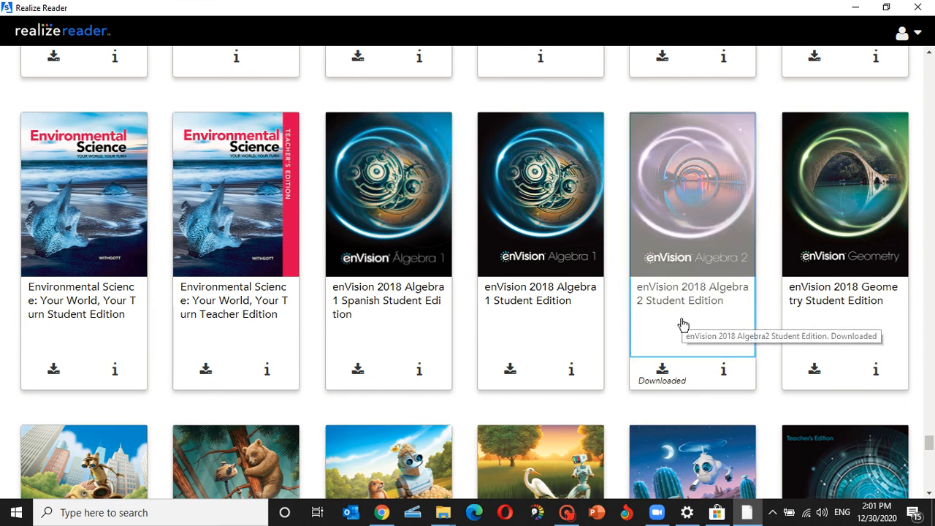
{"action": "left_click", "coordinate": [691, 194]}
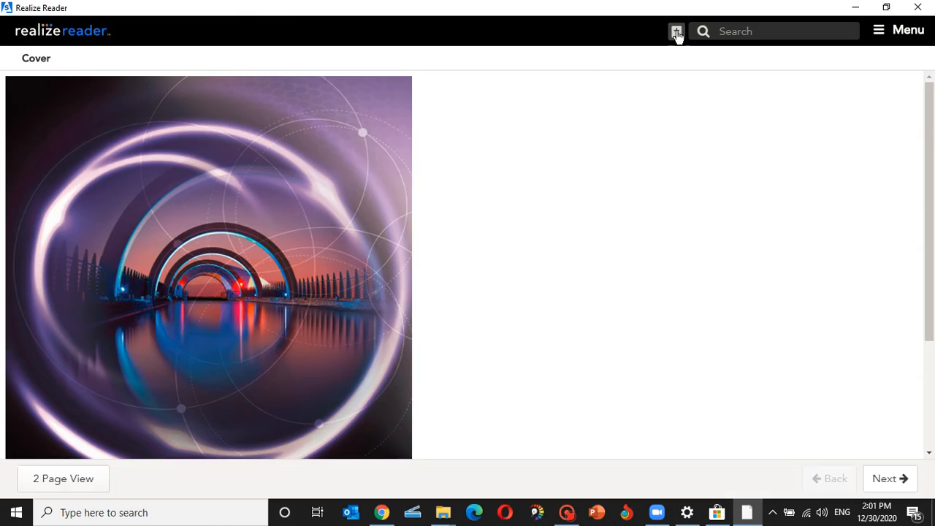
{"action": "mouse_move", "coordinate": [675, 32]}
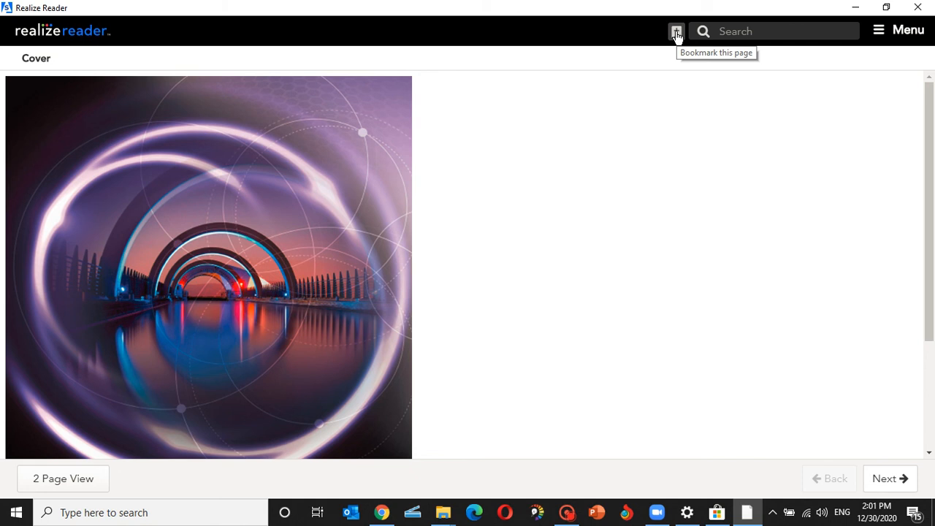
Step: Show the Algebra 2 book's table of contents listing Topics 1 through 11
{"action": "left_click", "coordinate": [907, 30]}
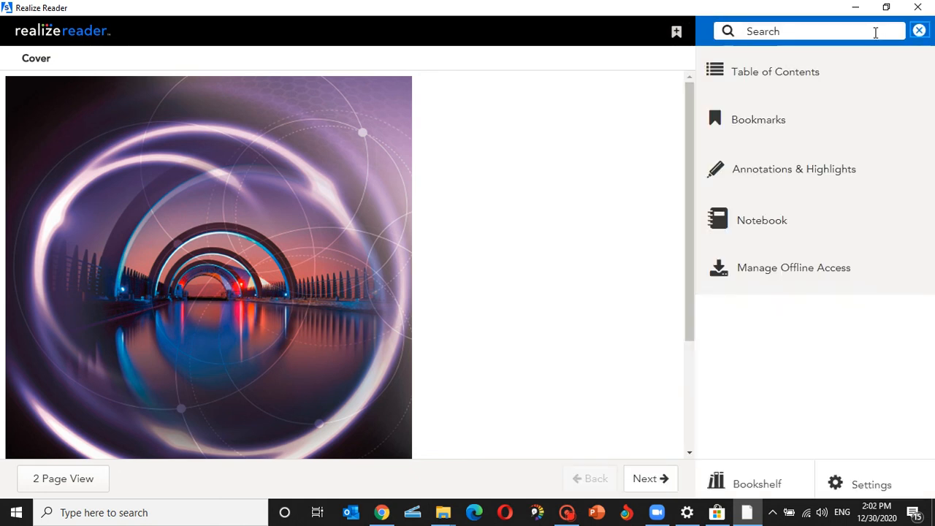
{"action": "left_click", "coordinate": [917, 31]}
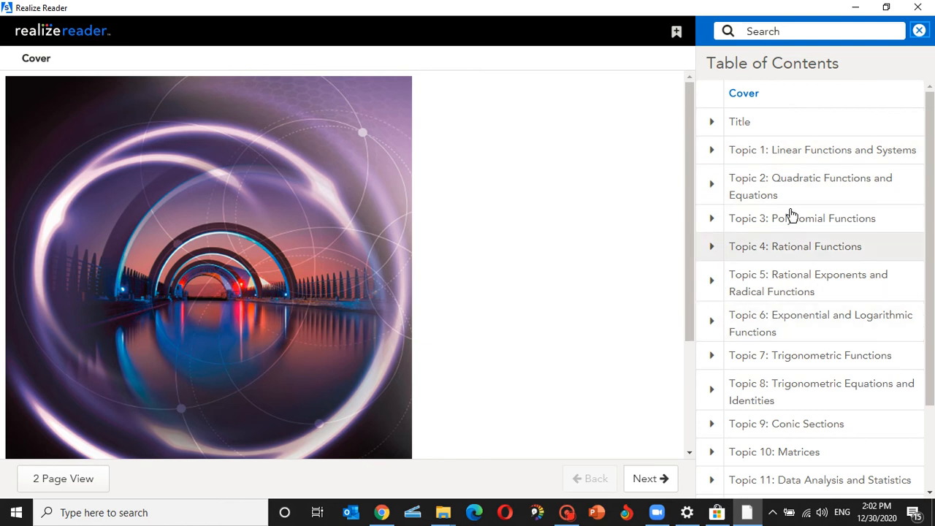
{"action": "mouse_move", "coordinate": [759, 237]}
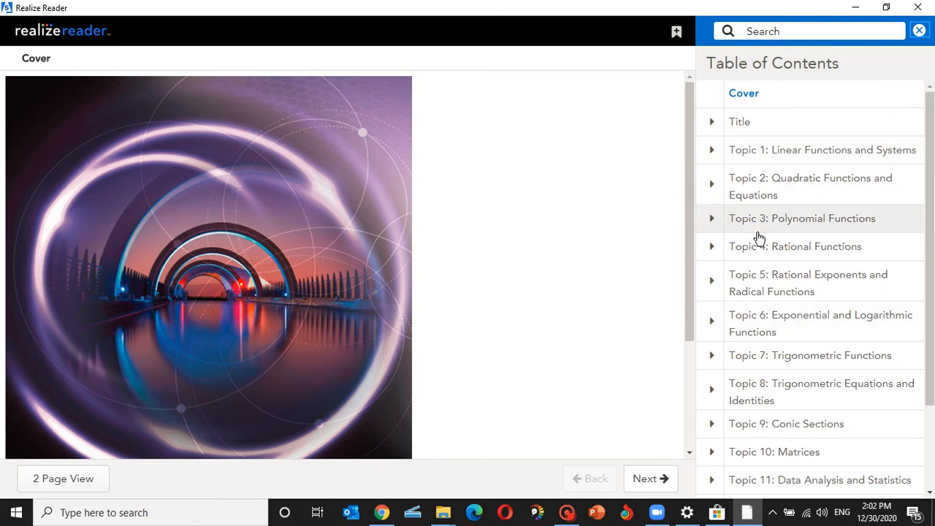
{"action": "mouse_move", "coordinate": [816, 314]}
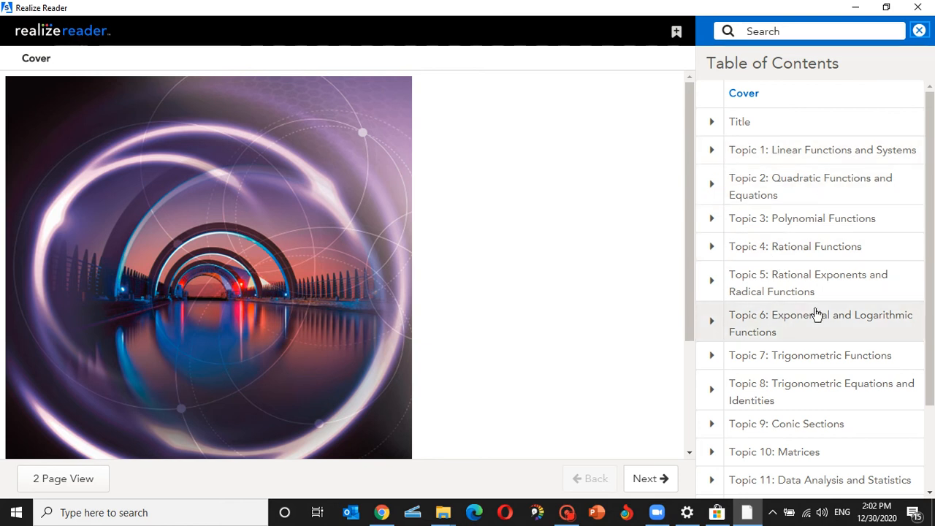
{"action": "mouse_move", "coordinate": [786, 424]}
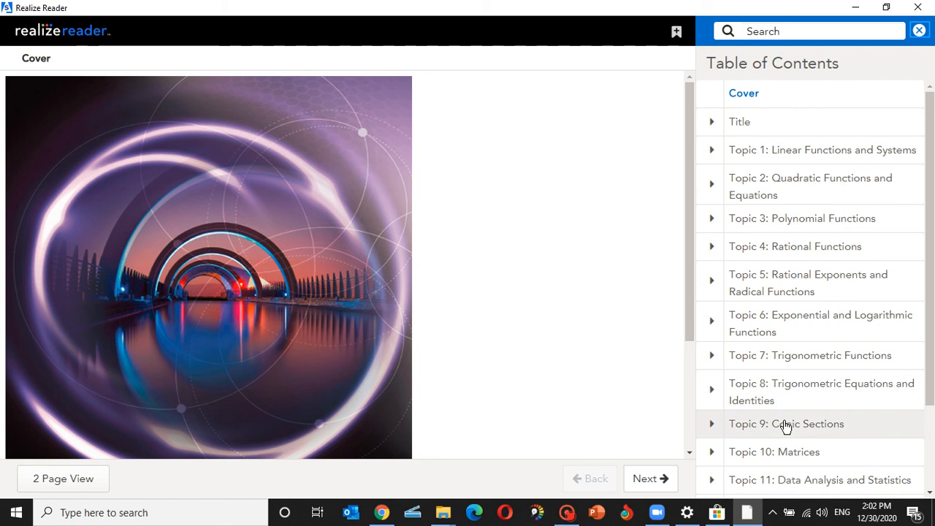
{"action": "mouse_move", "coordinate": [789, 150]}
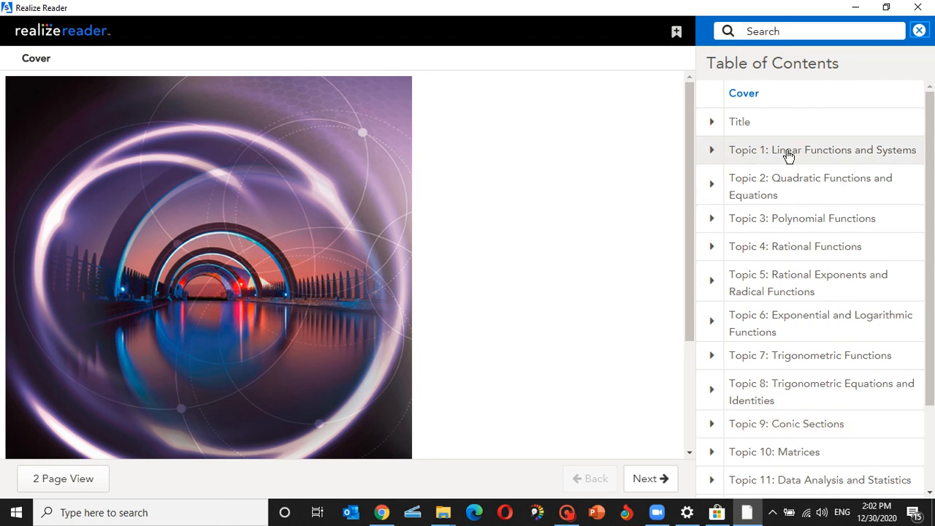
{"action": "mouse_move", "coordinate": [723, 139]}
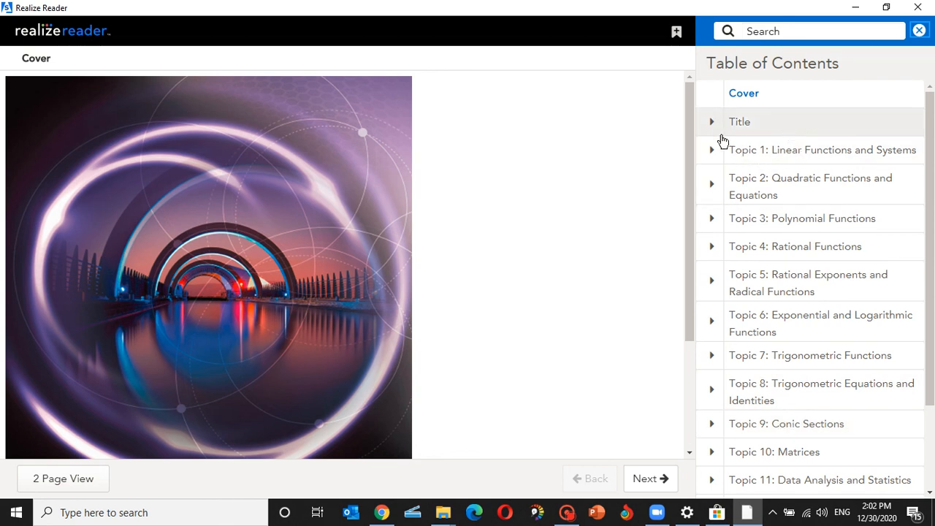
{"action": "mouse_move", "coordinate": [739, 158]}
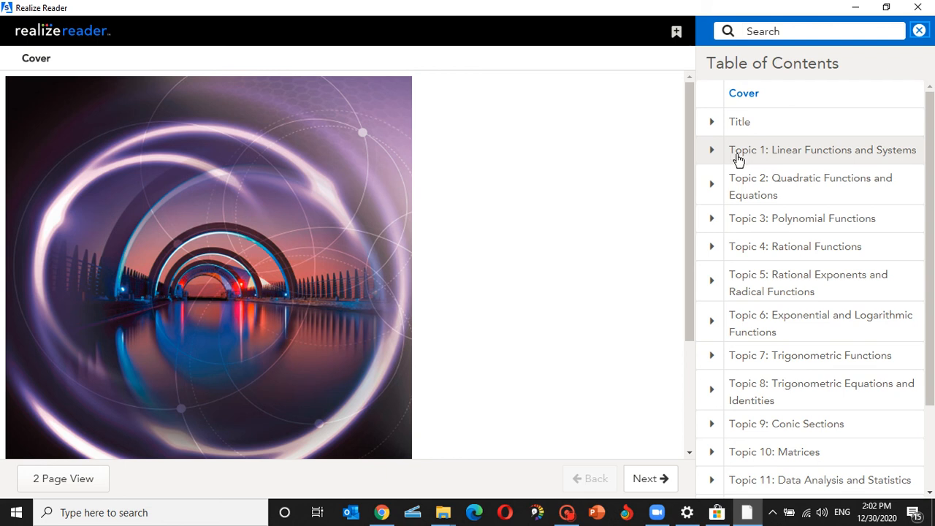
{"action": "mouse_move", "coordinate": [771, 156]}
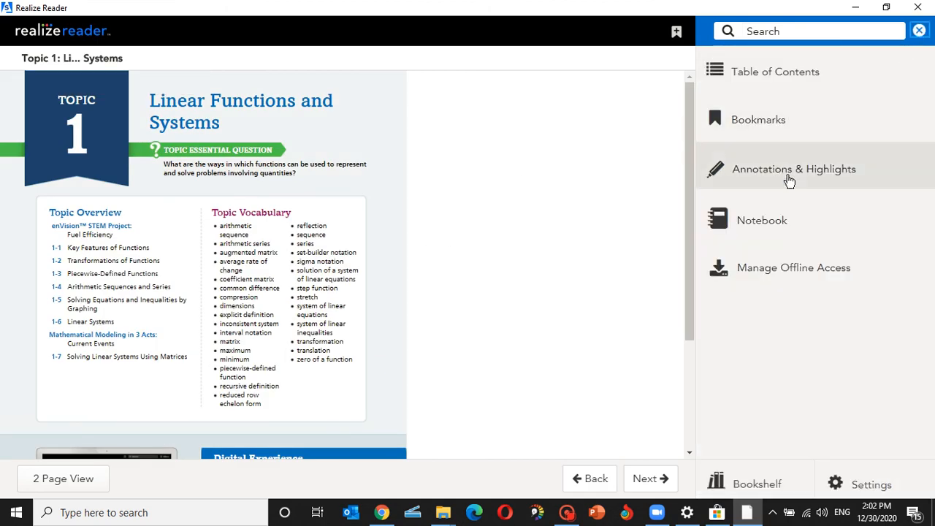
{"action": "mouse_move", "coordinate": [858, 176]}
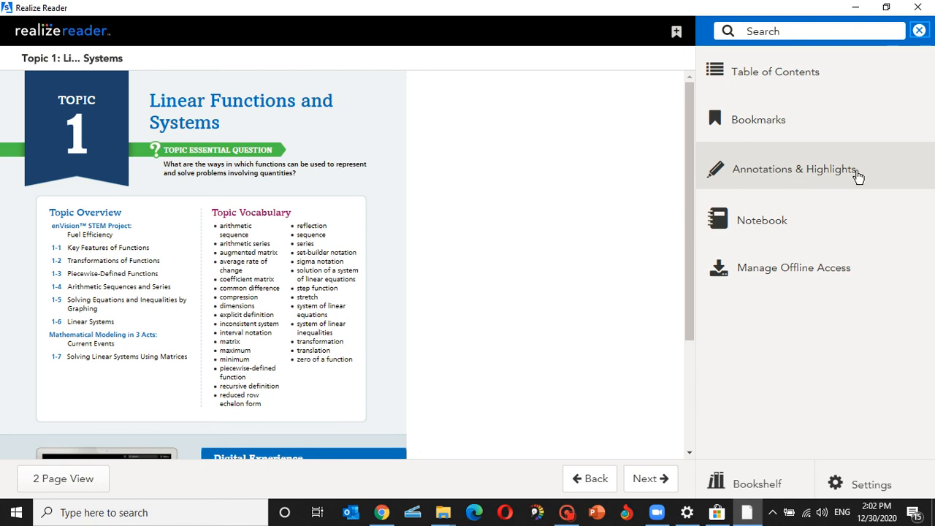
{"action": "mouse_move", "coordinate": [752, 230]}
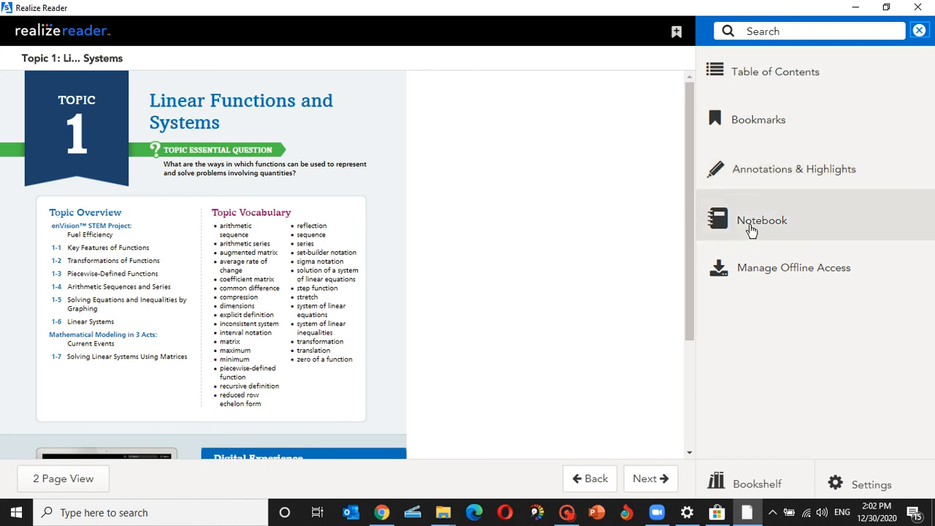
{"action": "mouse_move", "coordinate": [766, 225]}
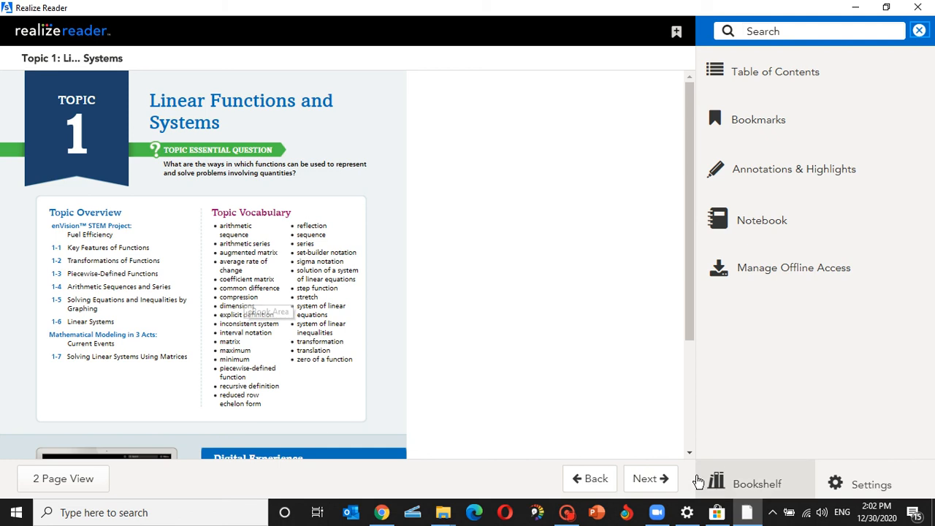
Step: On the next Topic 1 page, try pink and green highlights and another marking style on Current Events
{"action": "left_click", "coordinate": [649, 478]}
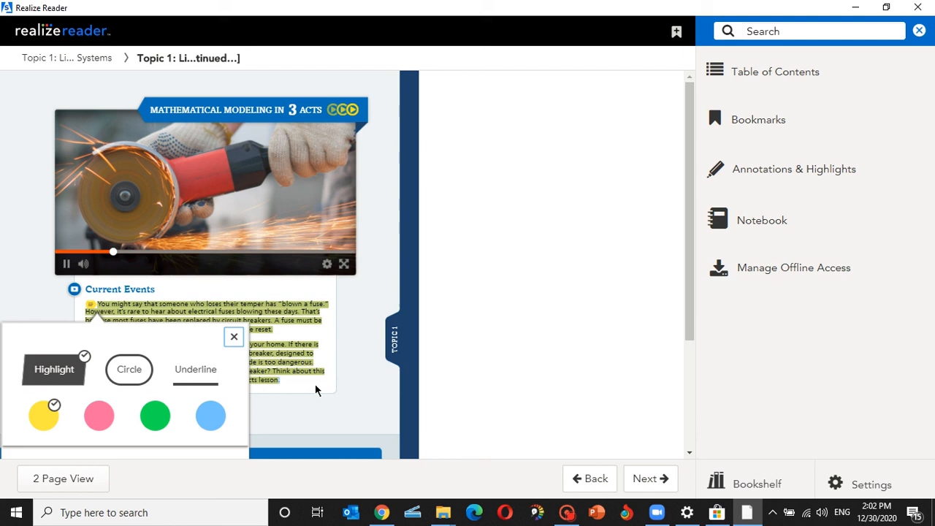
{"action": "mouse_move", "coordinate": [44, 415]}
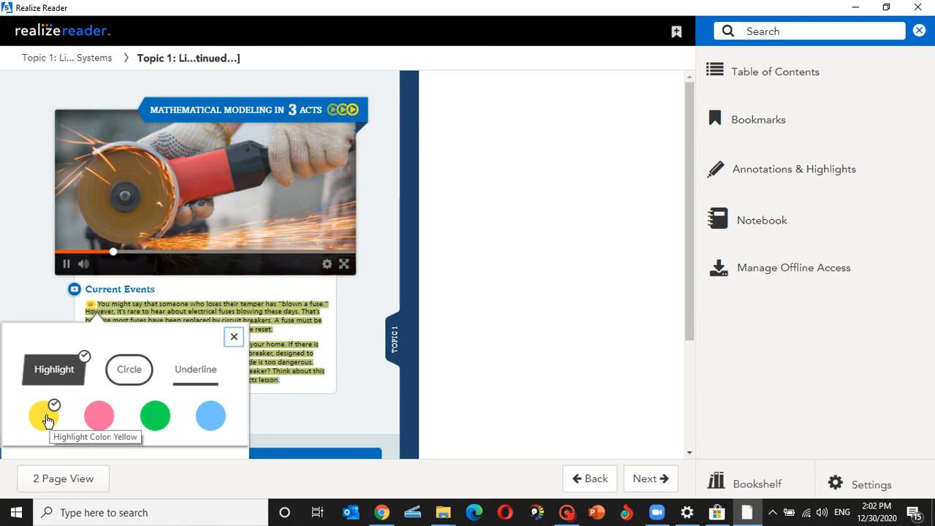
{"action": "left_click", "coordinate": [99, 415]}
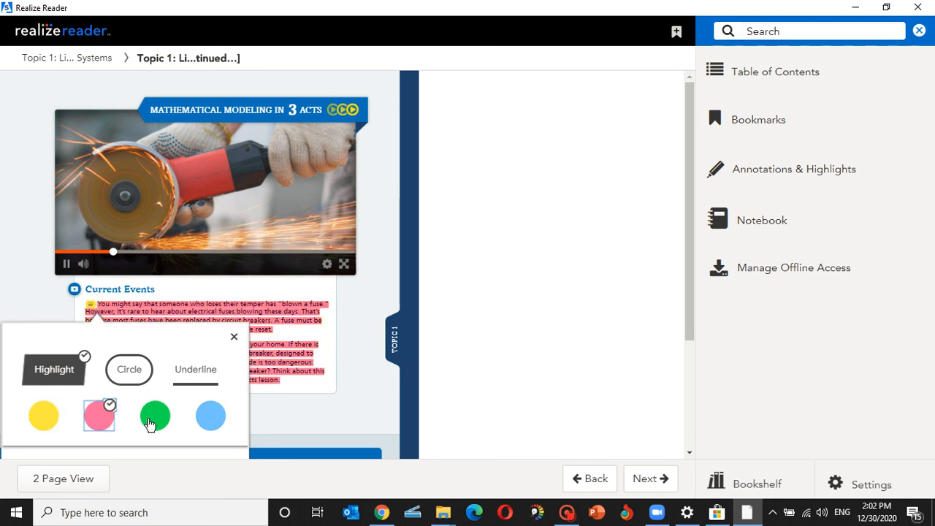
{"action": "left_click", "coordinate": [155, 415]}
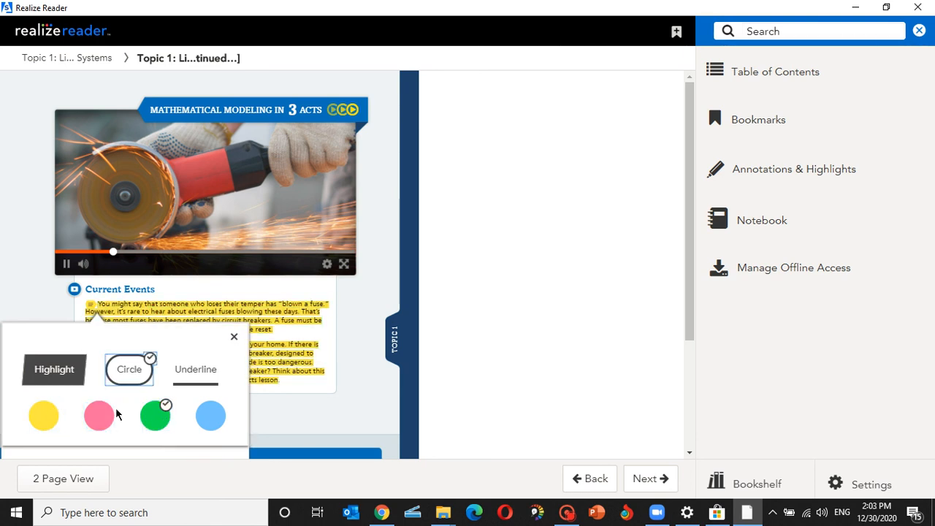
{"action": "left_click", "coordinate": [195, 368]}
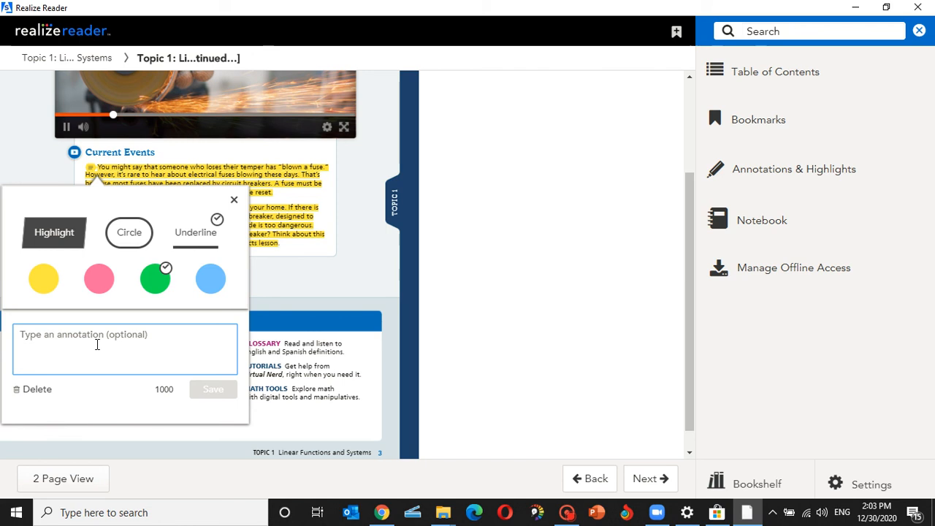
Step: Save the note 'ddd' on the Current Events highlight and turn it pink
{"action": "type", "text": "ddd"}
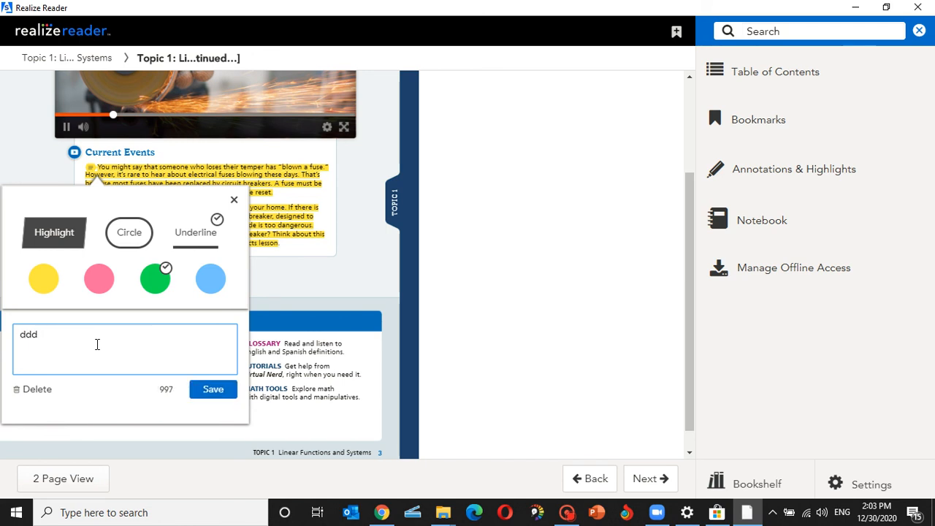
{"action": "left_click", "coordinate": [213, 388]}
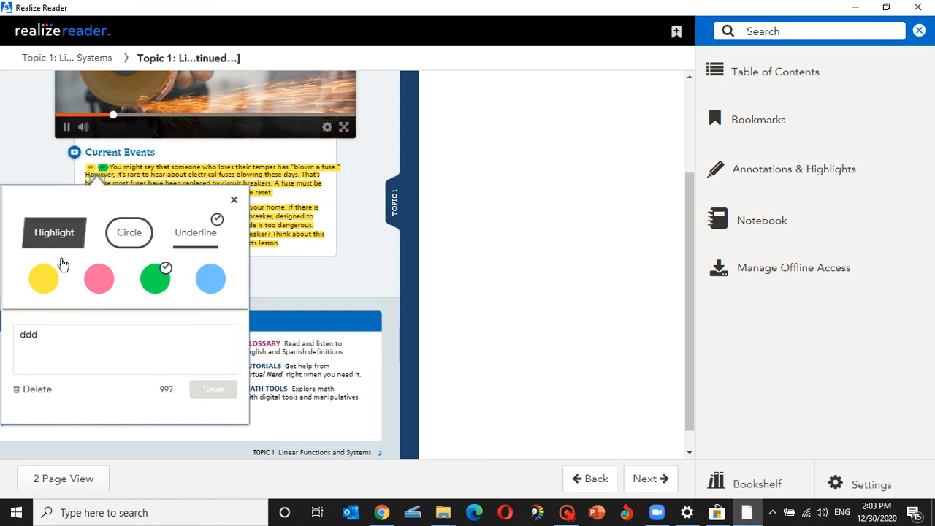
{"action": "left_click", "coordinate": [42, 278]}
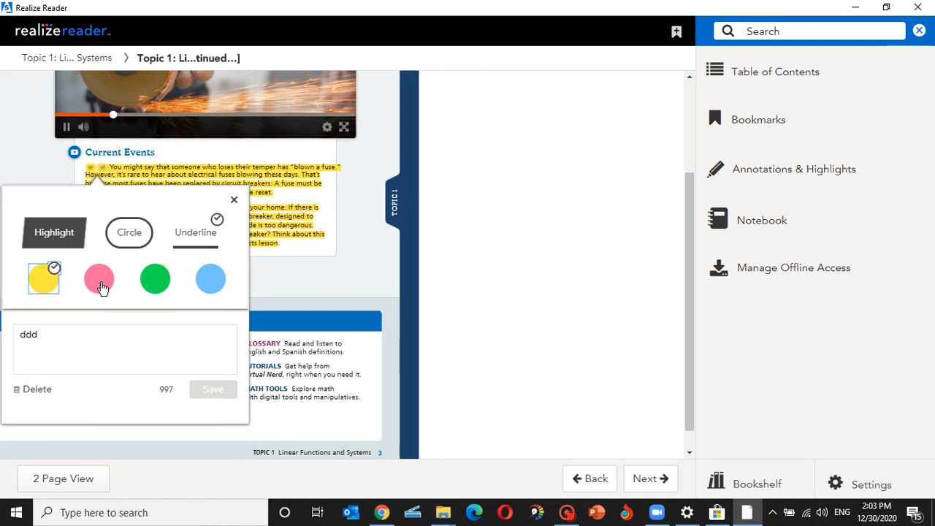
{"action": "left_click", "coordinate": [98, 279]}
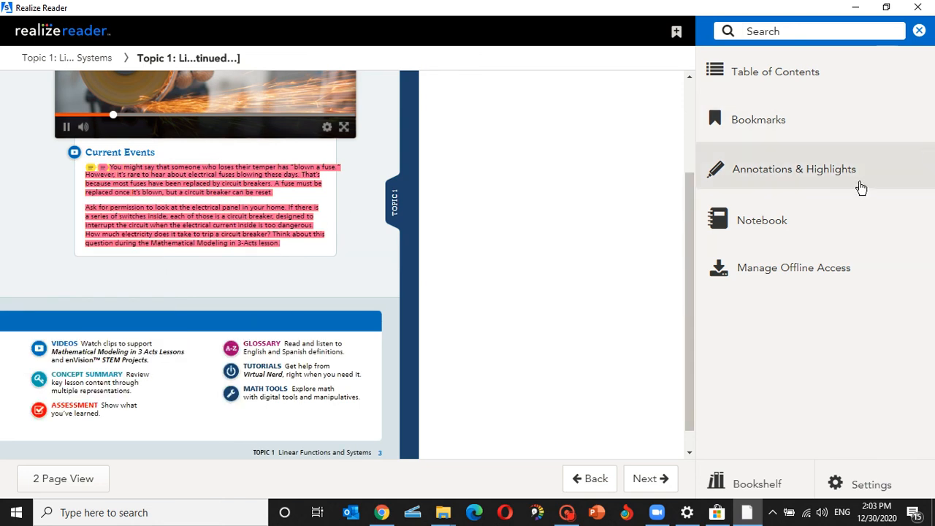
{"action": "mouse_move", "coordinate": [777, 183]}
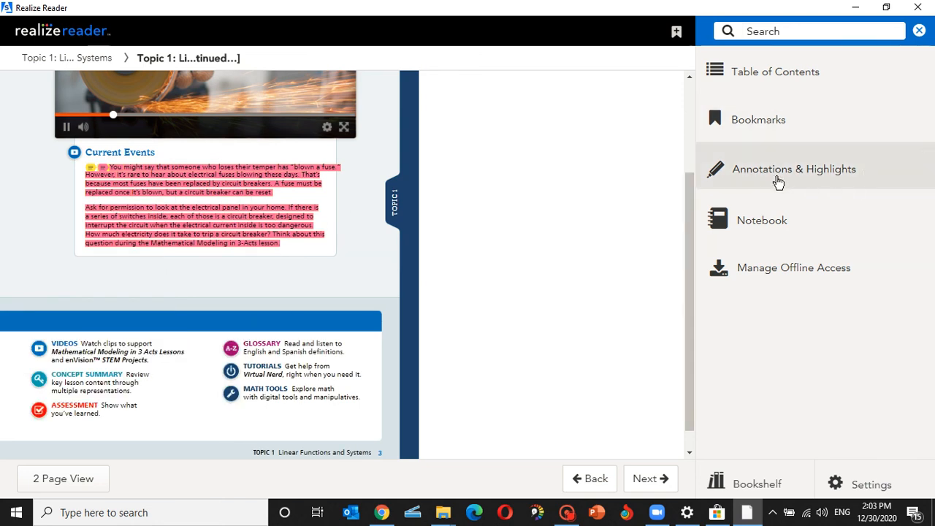
Step: Export all highlights from the Annotations list to the Desktop as 'annotation 2'
{"action": "left_click", "coordinate": [793, 169]}
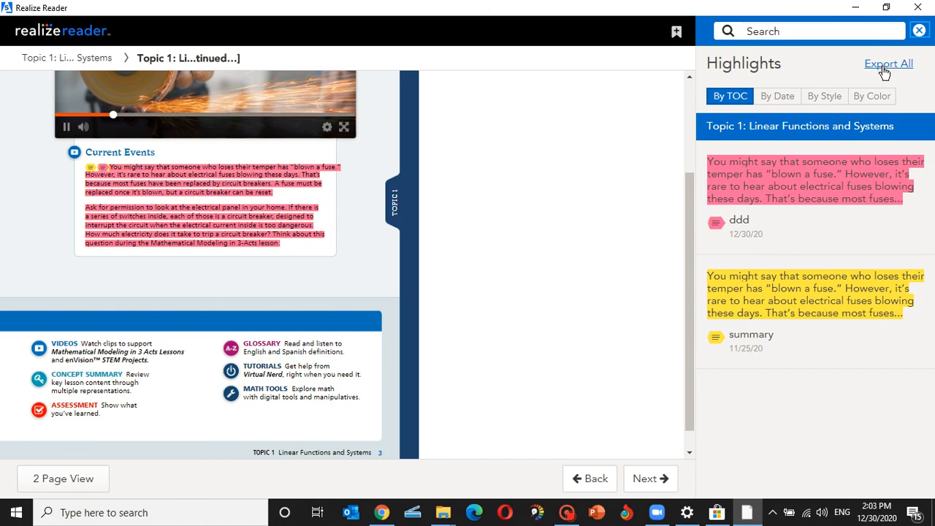
{"action": "left_click", "coordinate": [888, 64]}
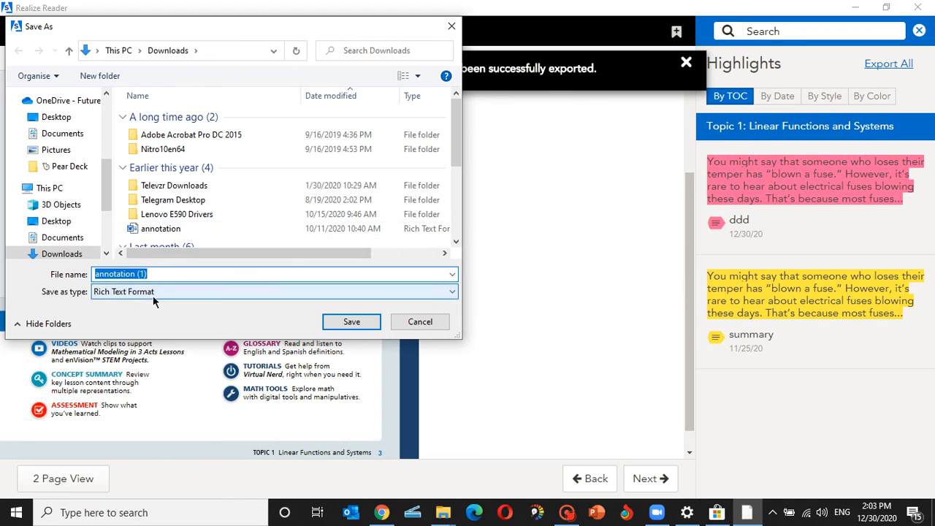
{"action": "left_click", "coordinate": [57, 117]}
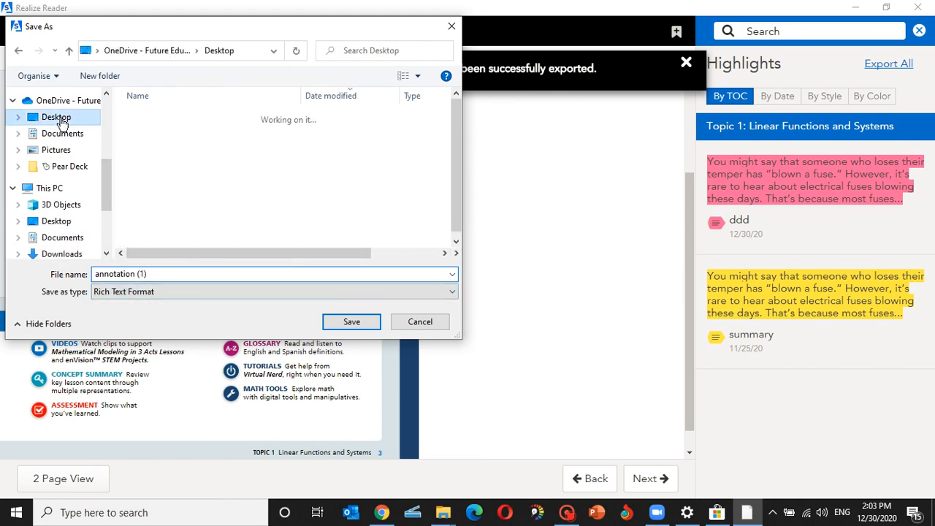
{"action": "left_click", "coordinate": [56, 117]}
{"action": "type", "text": "2"}
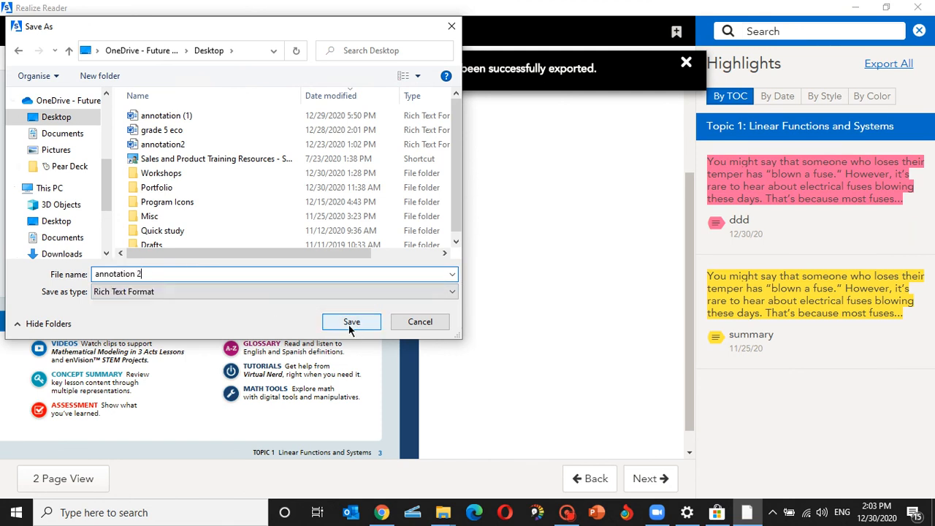
{"action": "left_click", "coordinate": [351, 321]}
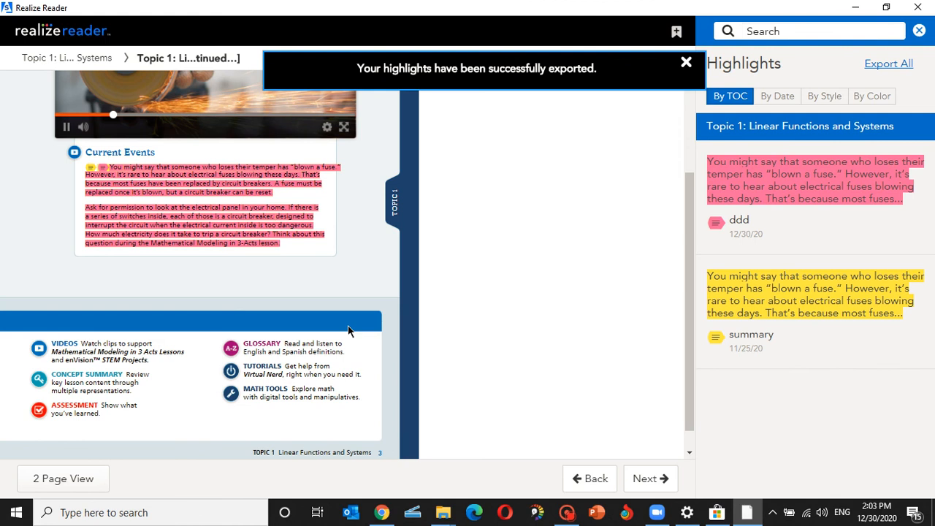
{"action": "mouse_move", "coordinate": [440, 408]}
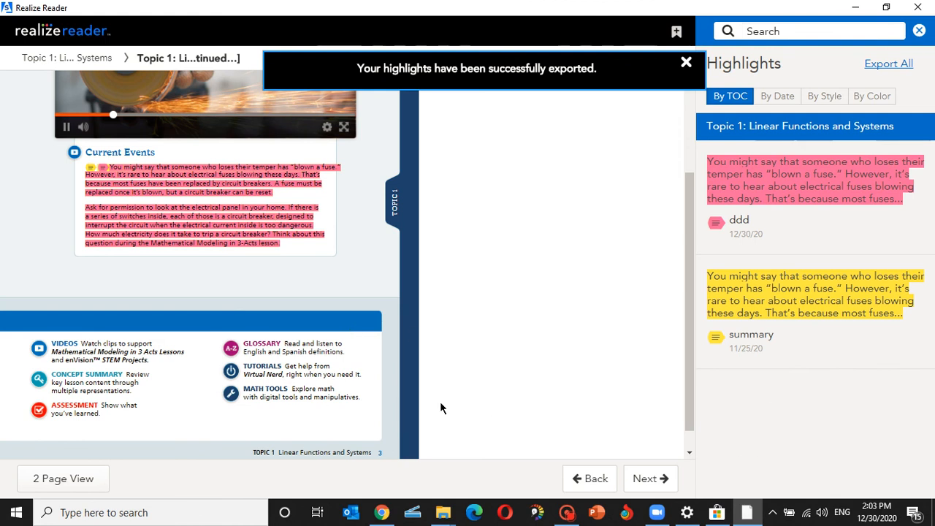
{"action": "mouse_move", "coordinate": [803, 89]}
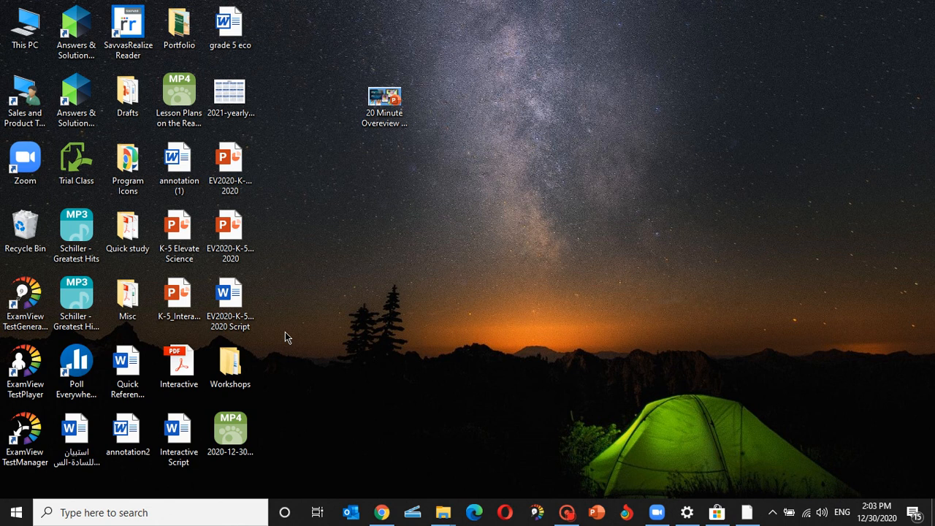
{"action": "mouse_move", "coordinate": [289, 176]}
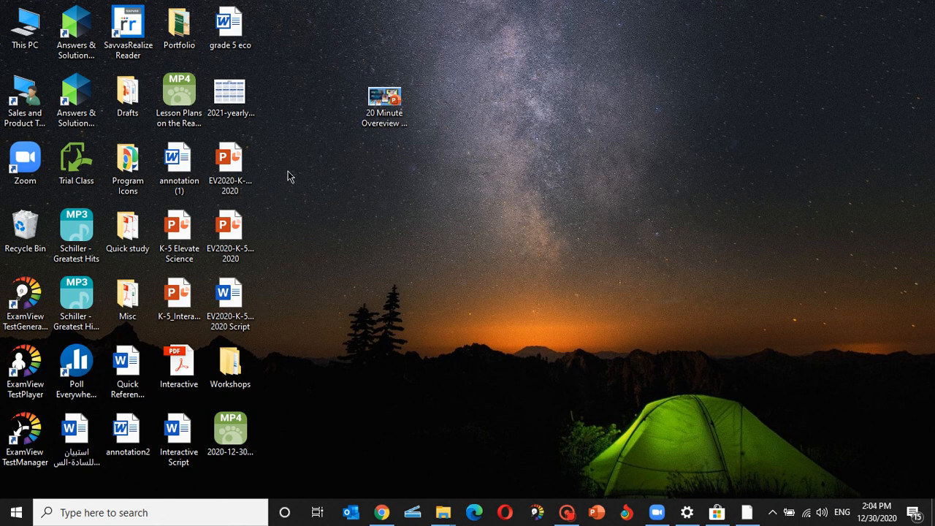
Step: Minimize Realize Reader and open the annotation2 Word file from the desktop
{"action": "left_click", "coordinate": [178, 434]}
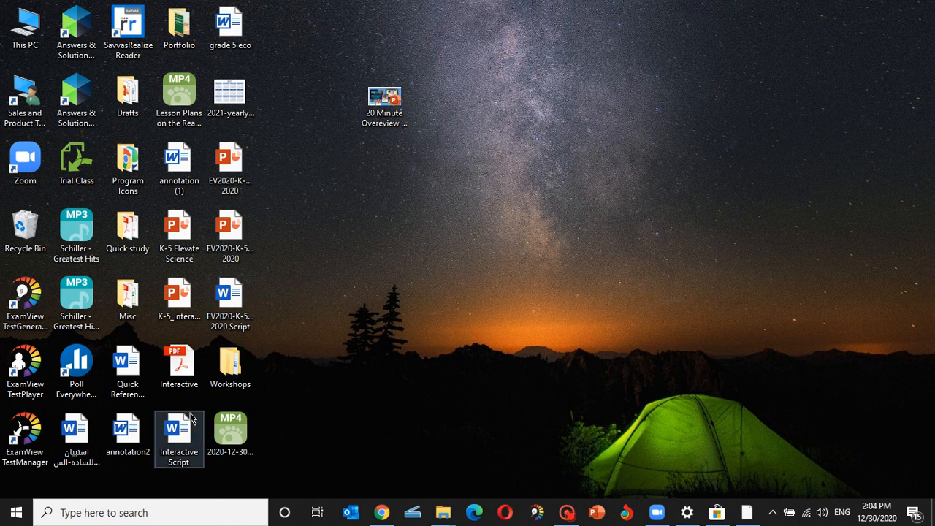
{"action": "left_click", "coordinate": [338, 298]}
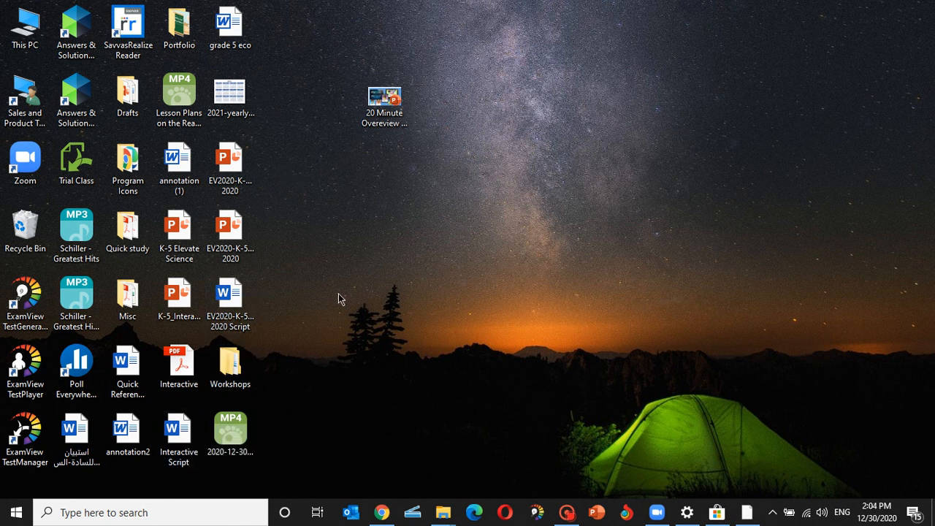
{"action": "left_click", "coordinate": [127, 429]}
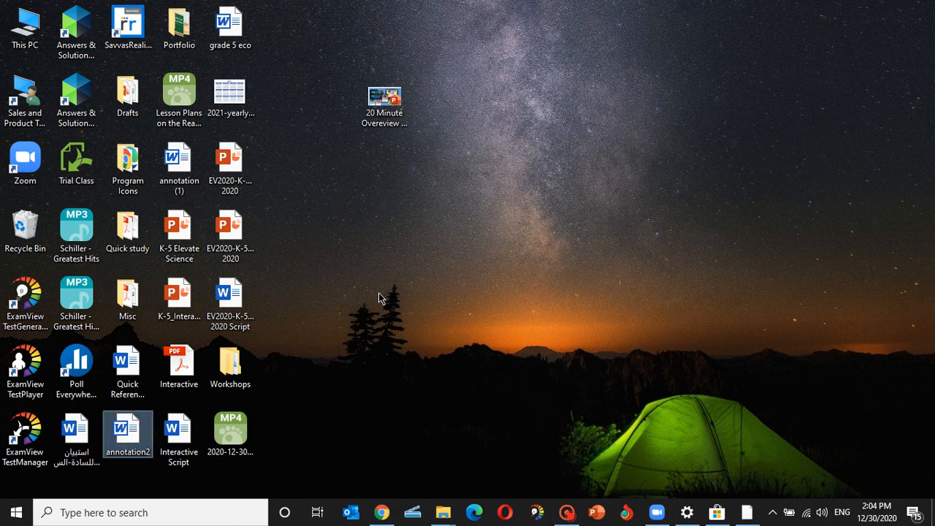
{"action": "double_click", "coordinate": [128, 431]}
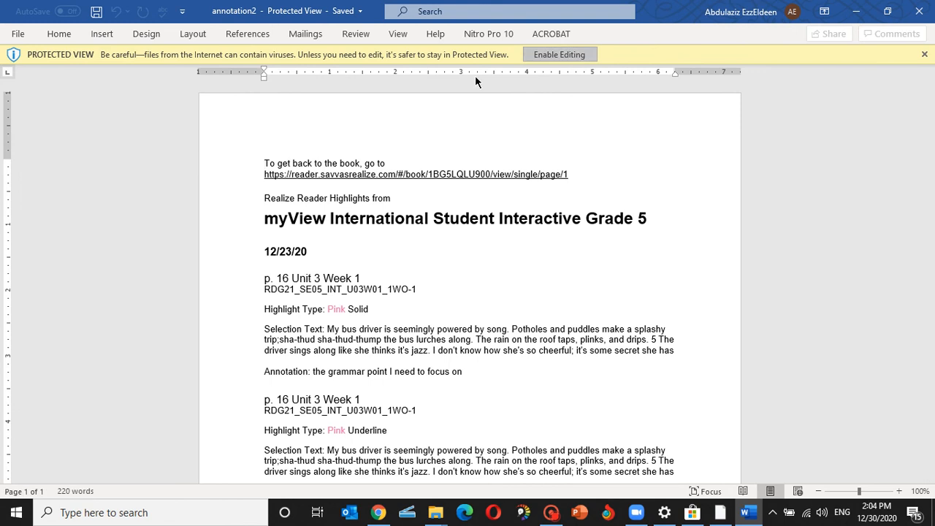
Step: Enable editing in annotation2, scroll down, and select the first Selection Text and Annotation
{"action": "left_click", "coordinate": [559, 54]}
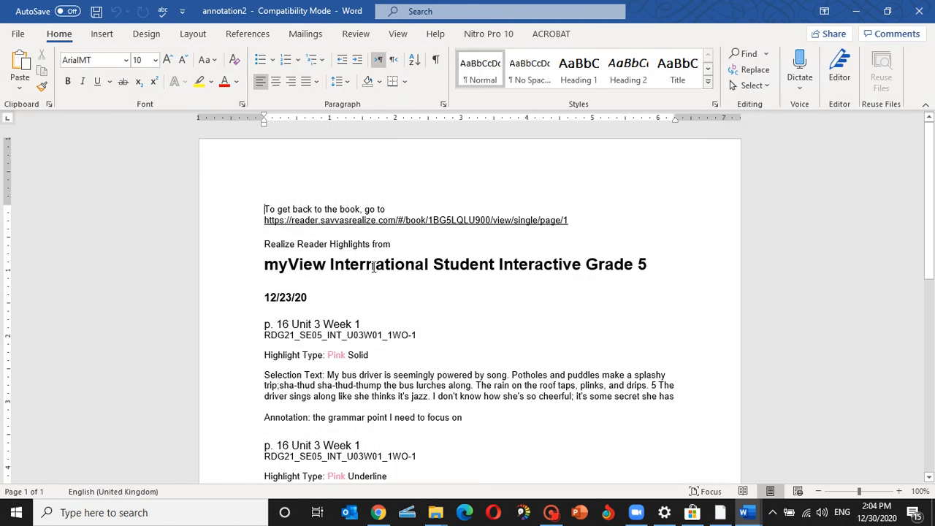
{"action": "scroll", "scroll_direction": "down", "scroll_amount": 3}
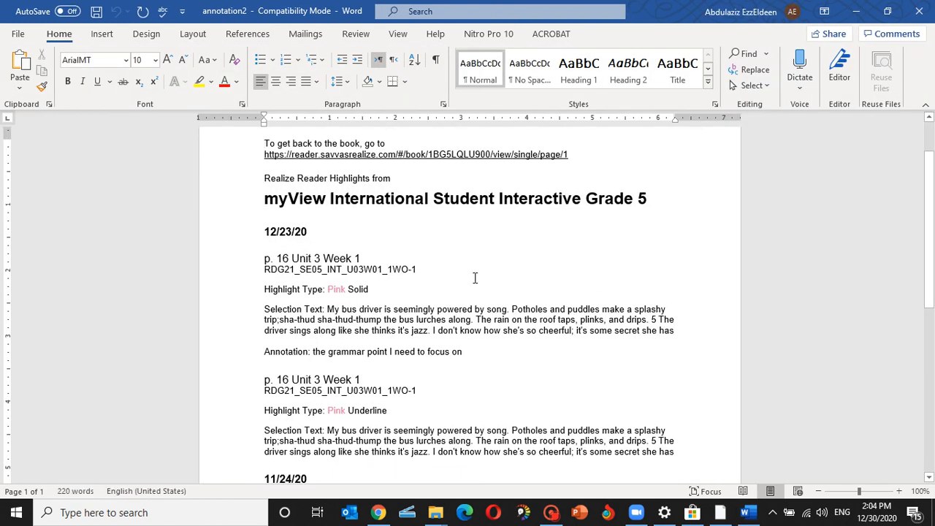
{"action": "scroll", "scroll_direction": "down", "scroll_amount": 3}
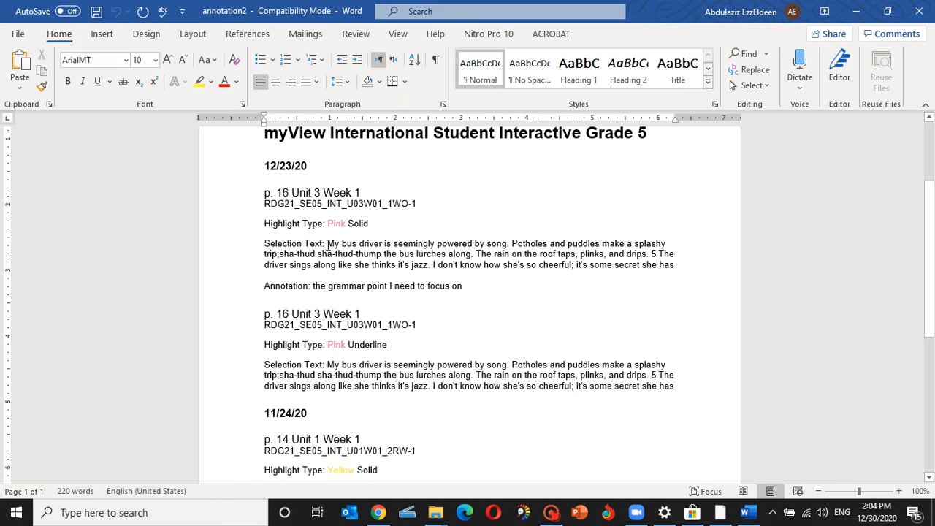
{"action": "left_click_drag", "start_coordinate": [326, 243], "coordinate": [462, 286]}
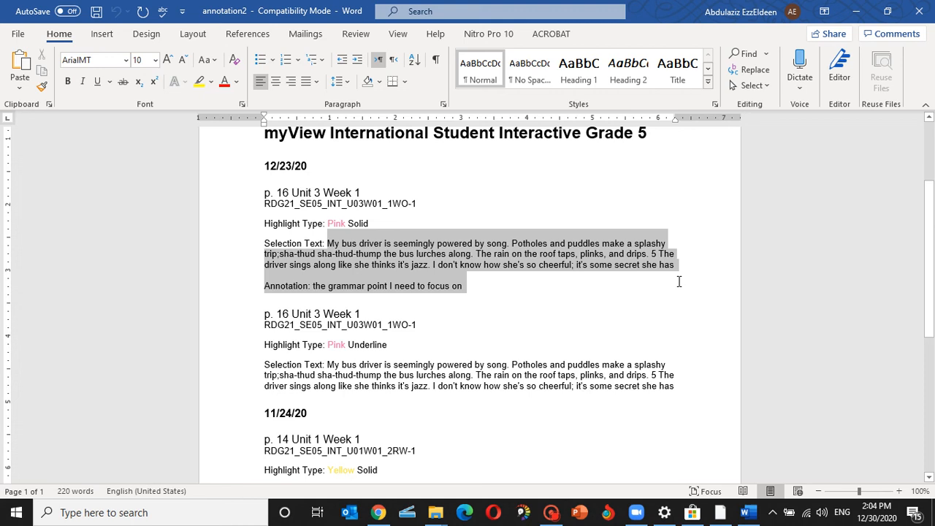
{"action": "mouse_move", "coordinate": [377, 512]}
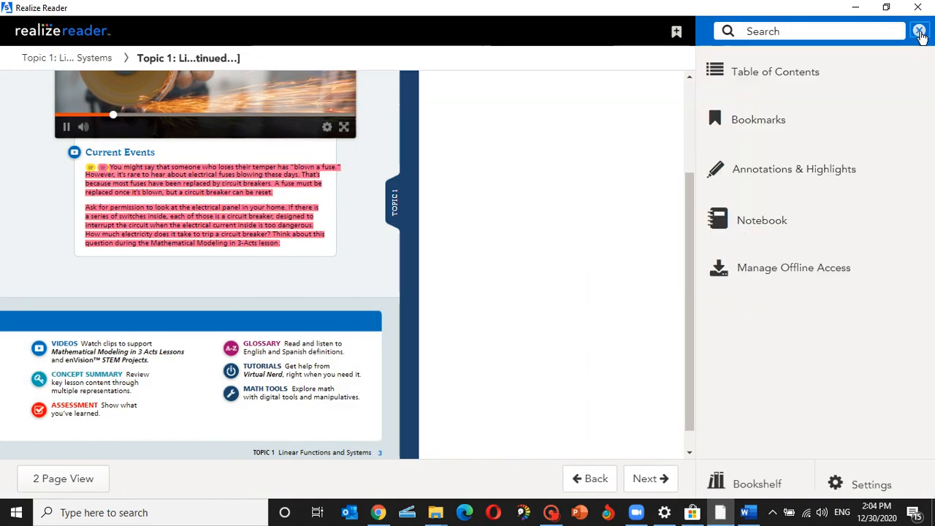
Step: Return to Realize Reader and close the Search box to show the book menu
{"action": "left_click", "coordinate": [920, 31]}
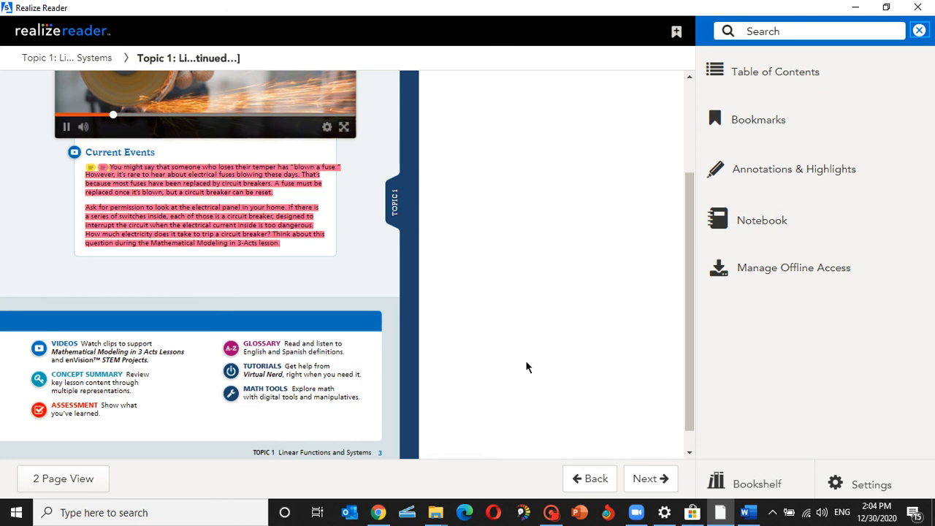
{"action": "mouse_move", "coordinate": [548, 357]}
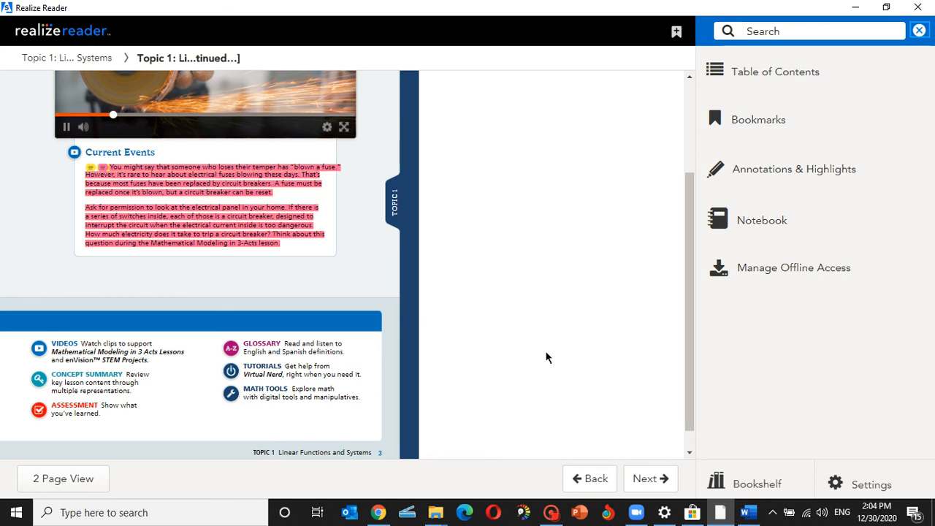